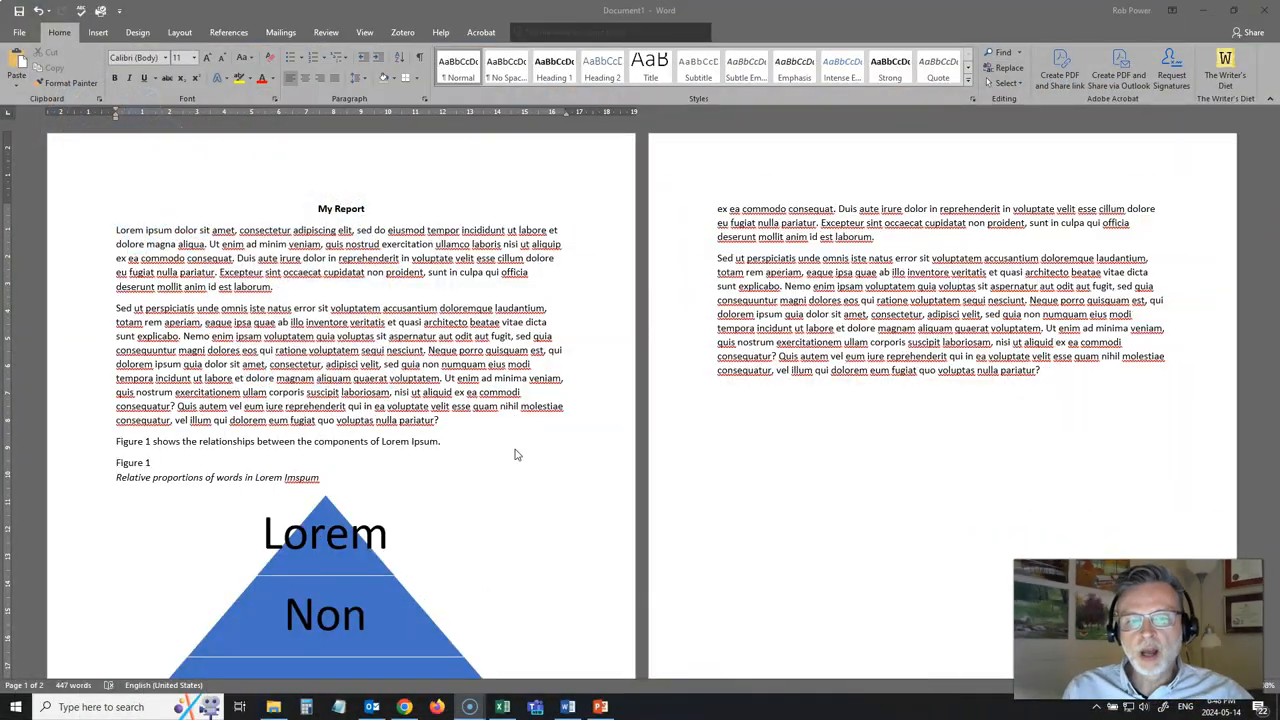
Scroll down to the Figure 1 pyramid and select its SmartArt graphic
{"action": "scroll", "scroll_direction": "down", "scroll_amount": 3}
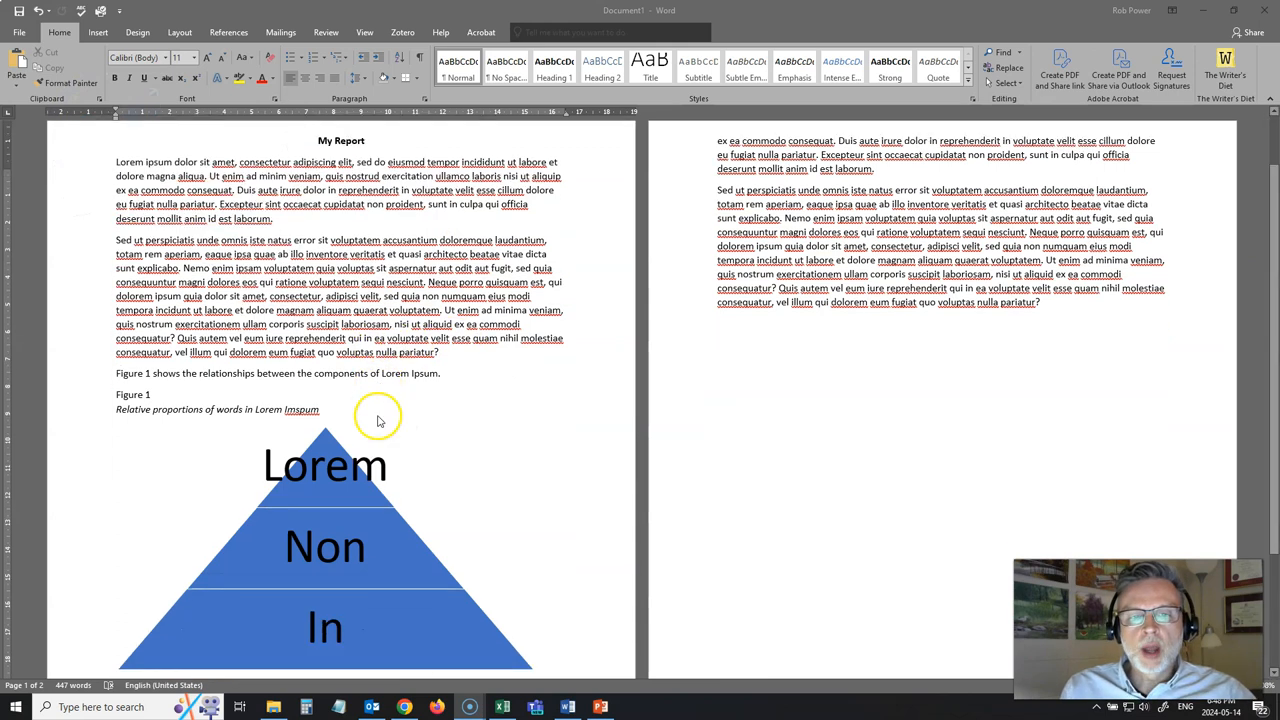
{"action": "scroll", "scroll_direction": "down", "scroll_amount": 3}
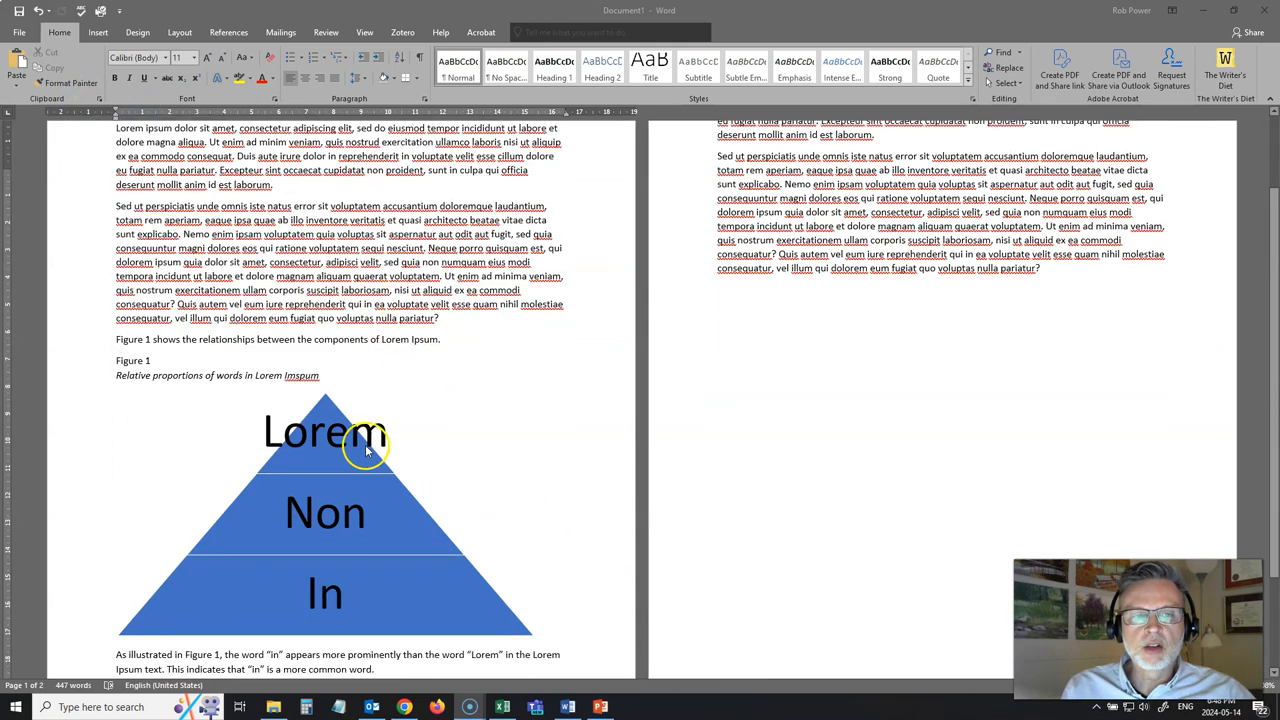
{"action": "mouse_move", "coordinate": [328, 406]}
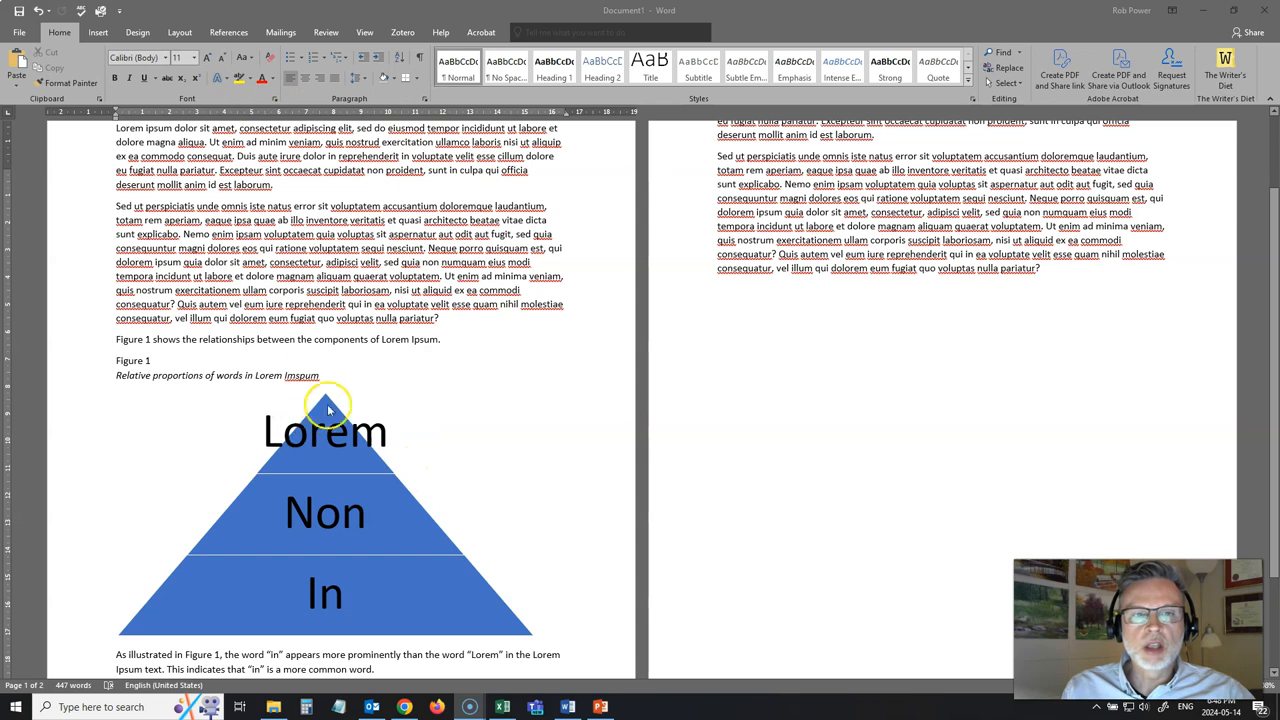
{"action": "mouse_move", "coordinate": [460, 407]}
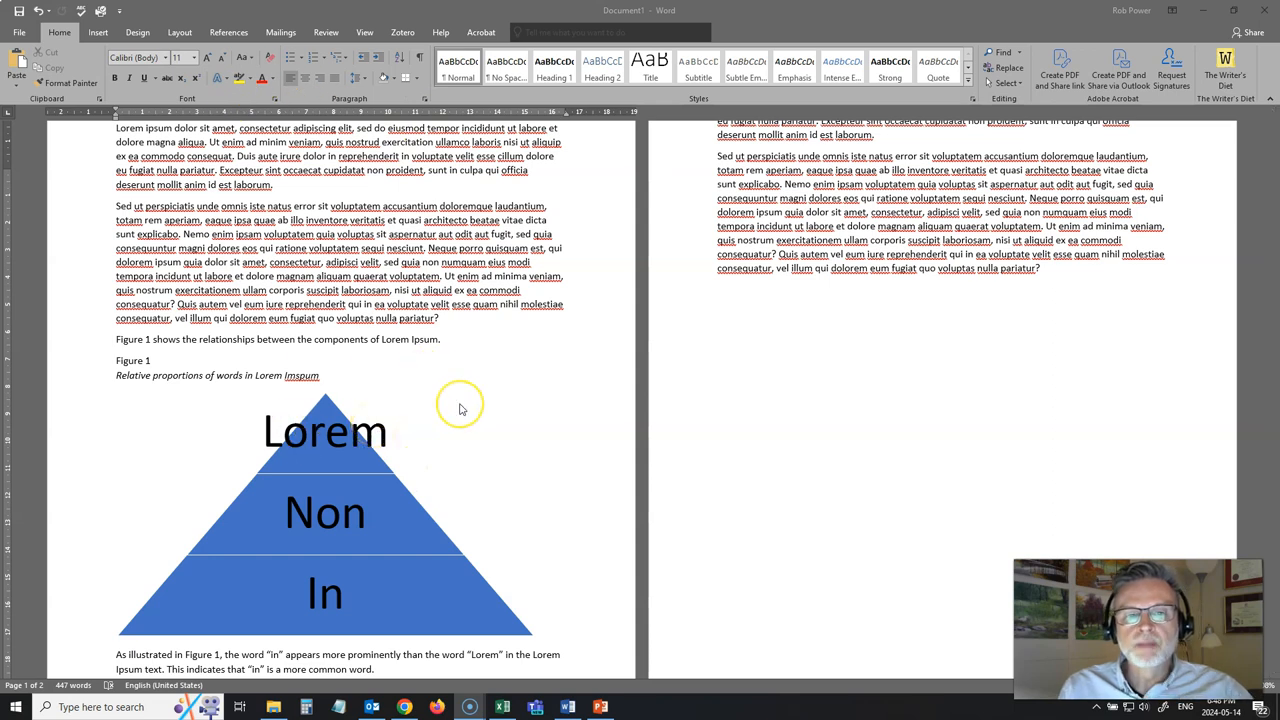
{"action": "mouse_move", "coordinate": [462, 408]}
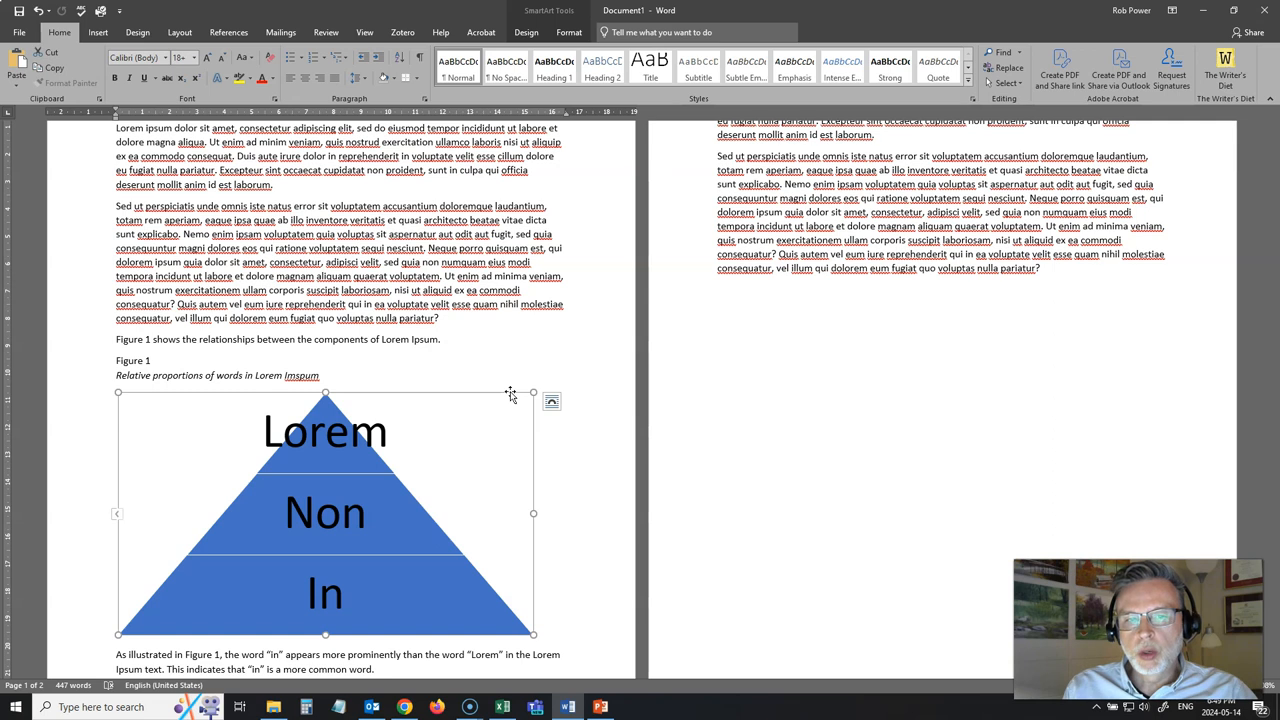
{"action": "left_click", "coordinate": [550, 401]}
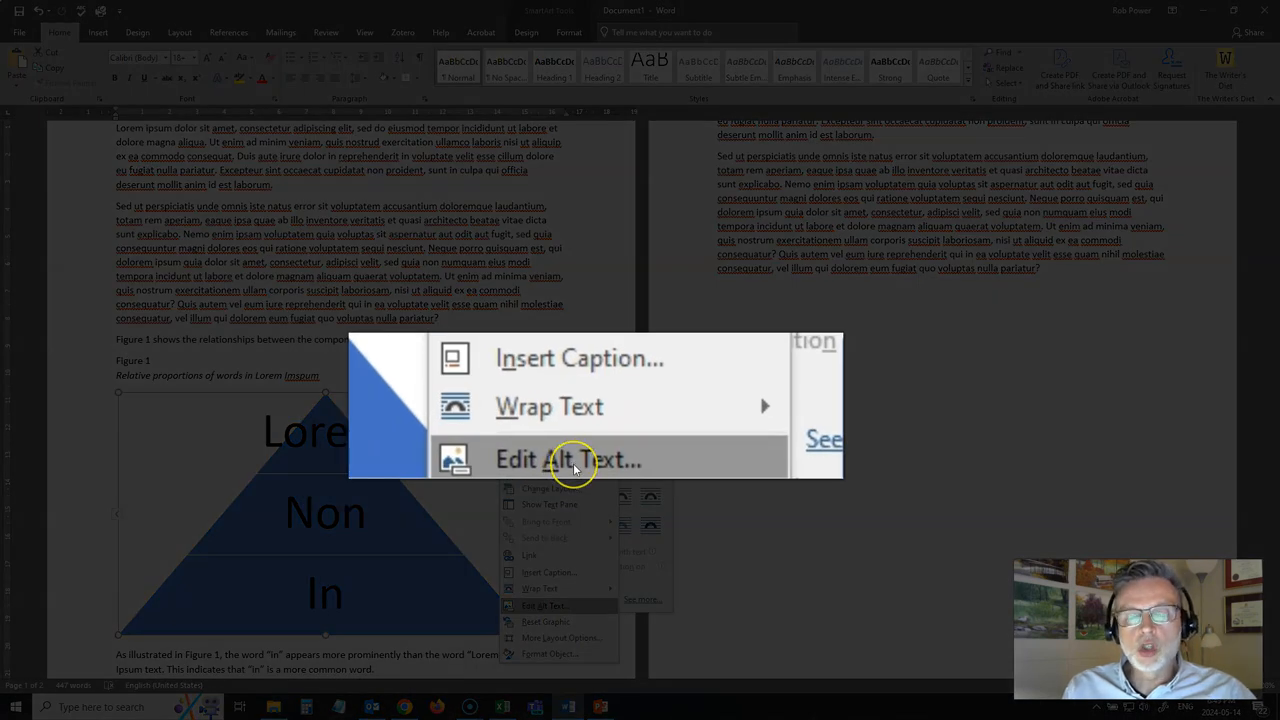
{"action": "mouse_move", "coordinate": [572, 440]}
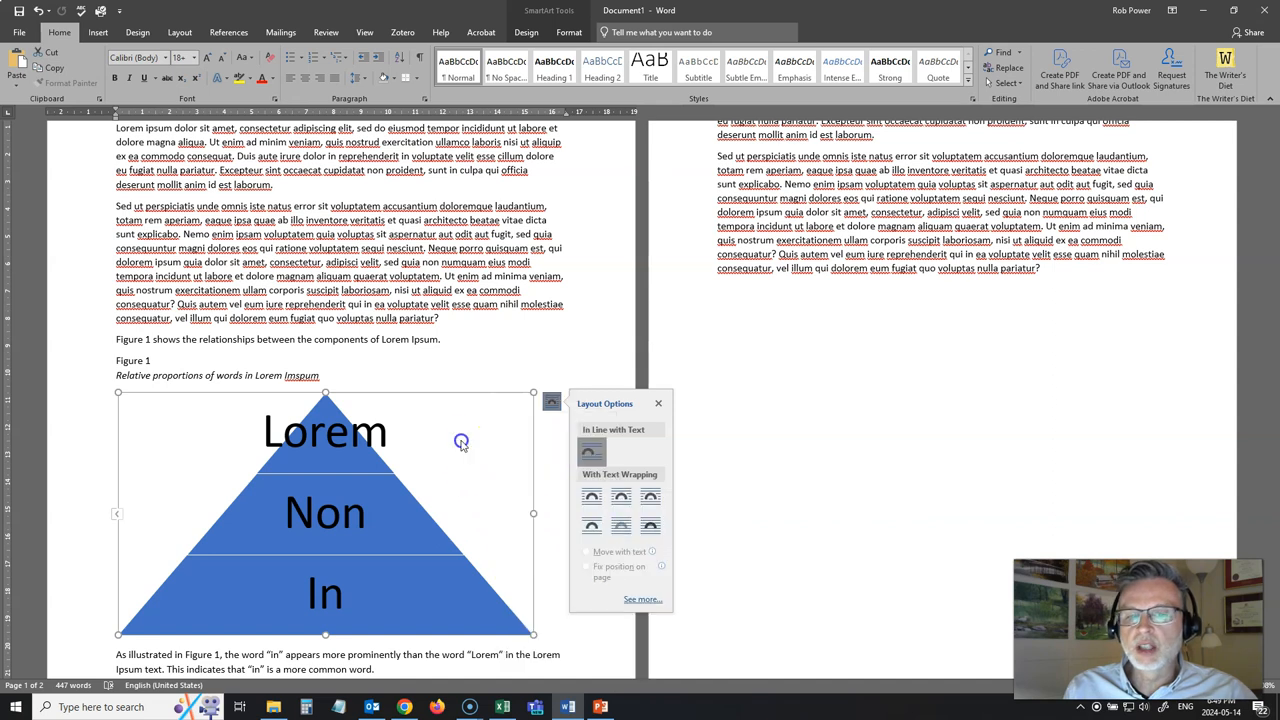
{"action": "mouse_move", "coordinate": [462, 439]}
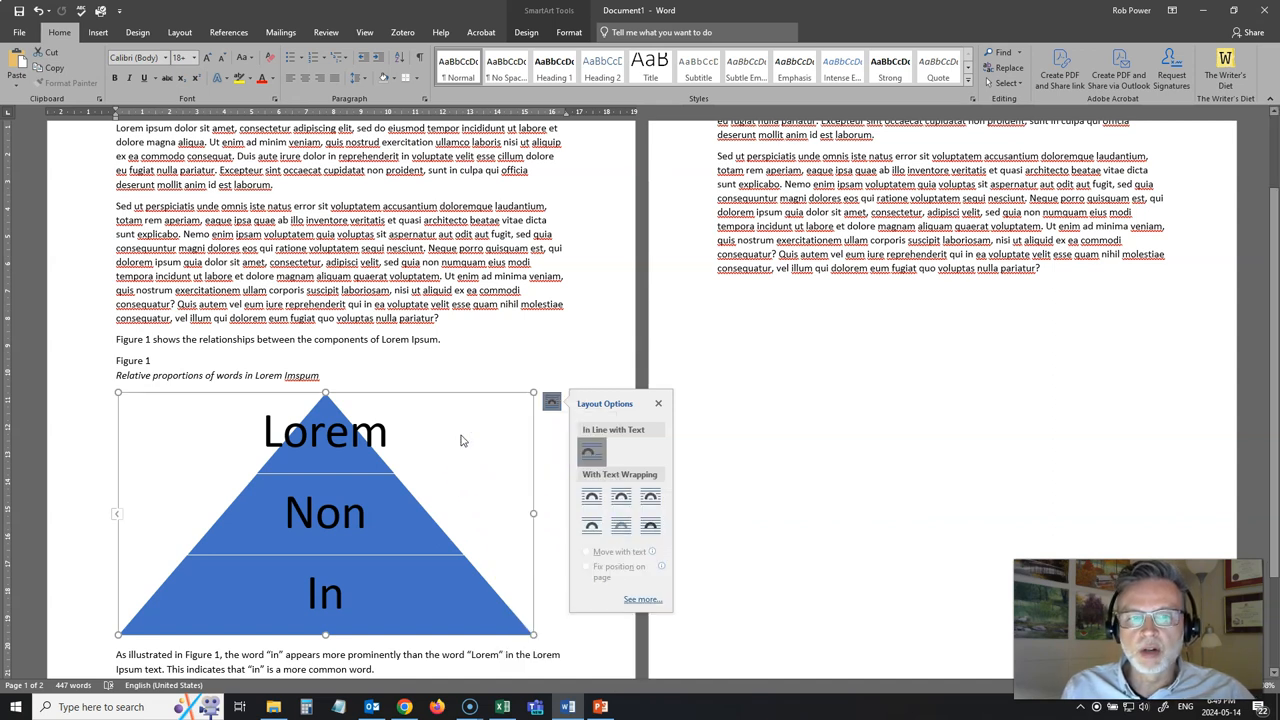
{"action": "left_click", "coordinate": [461, 360]}
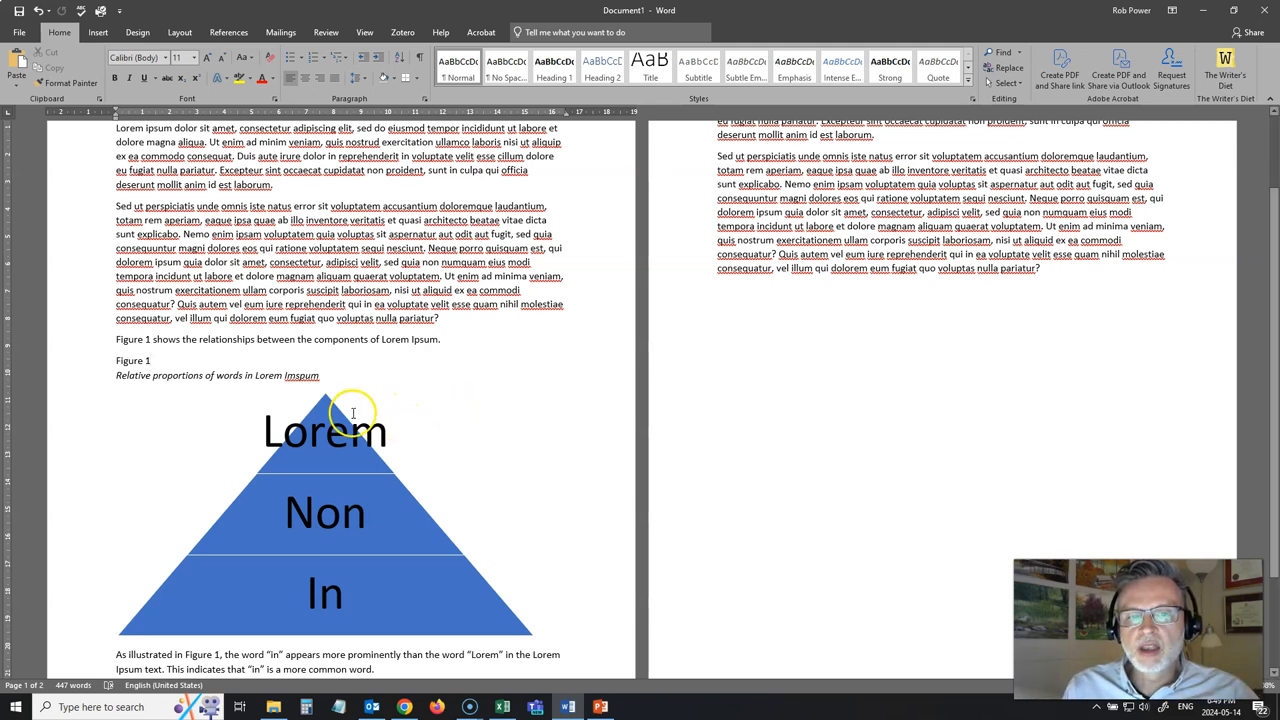
{"action": "left_click", "coordinate": [325, 430]}
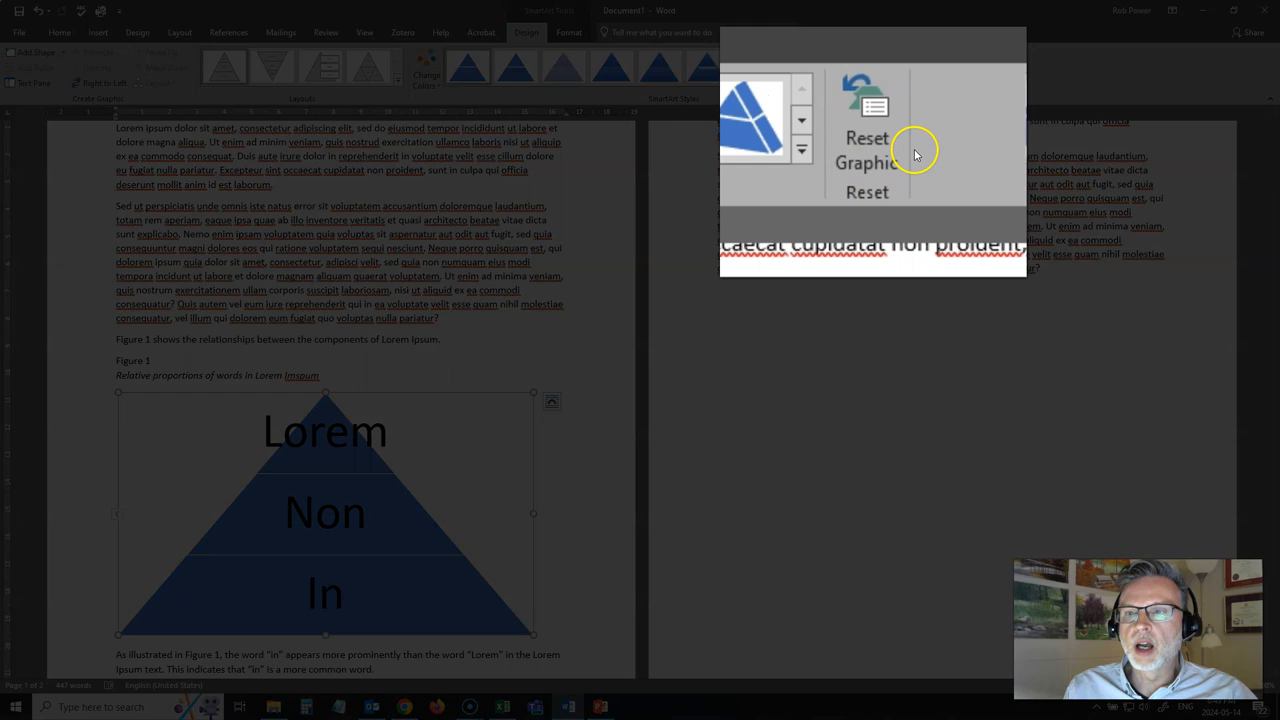
{"action": "mouse_move", "coordinate": [600, 422]}
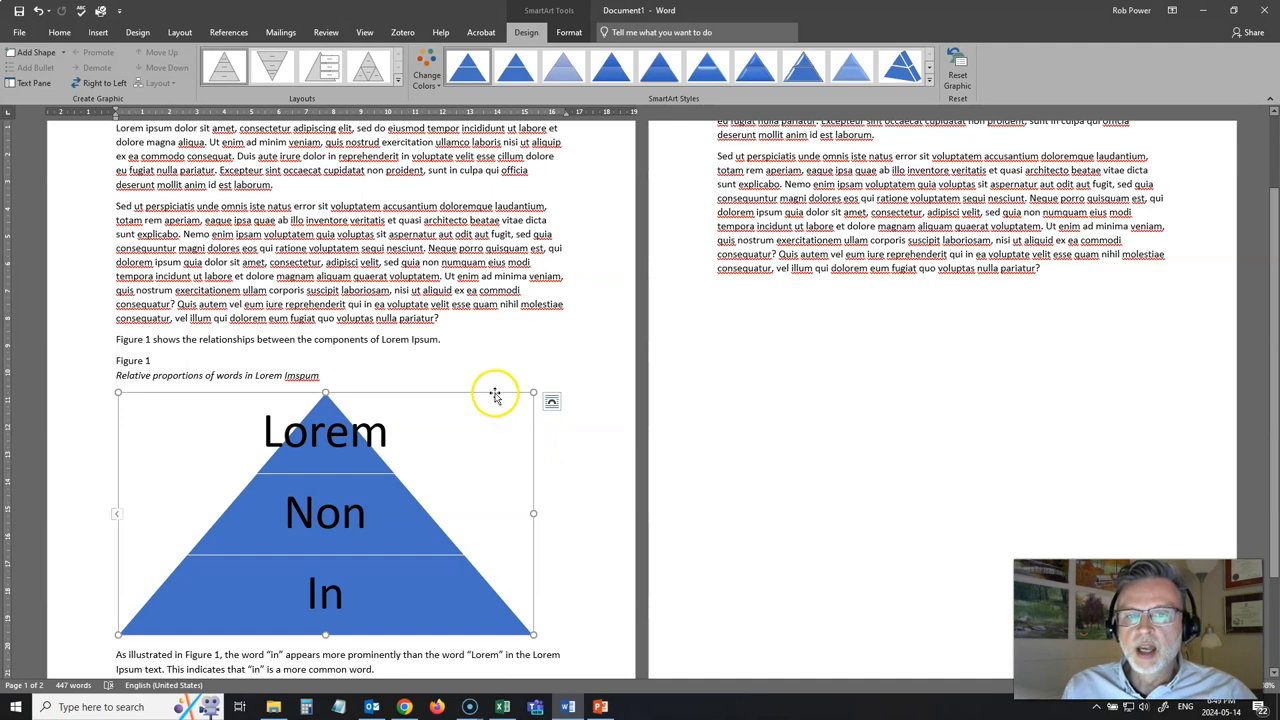
{"action": "mouse_move", "coordinate": [497, 404]}
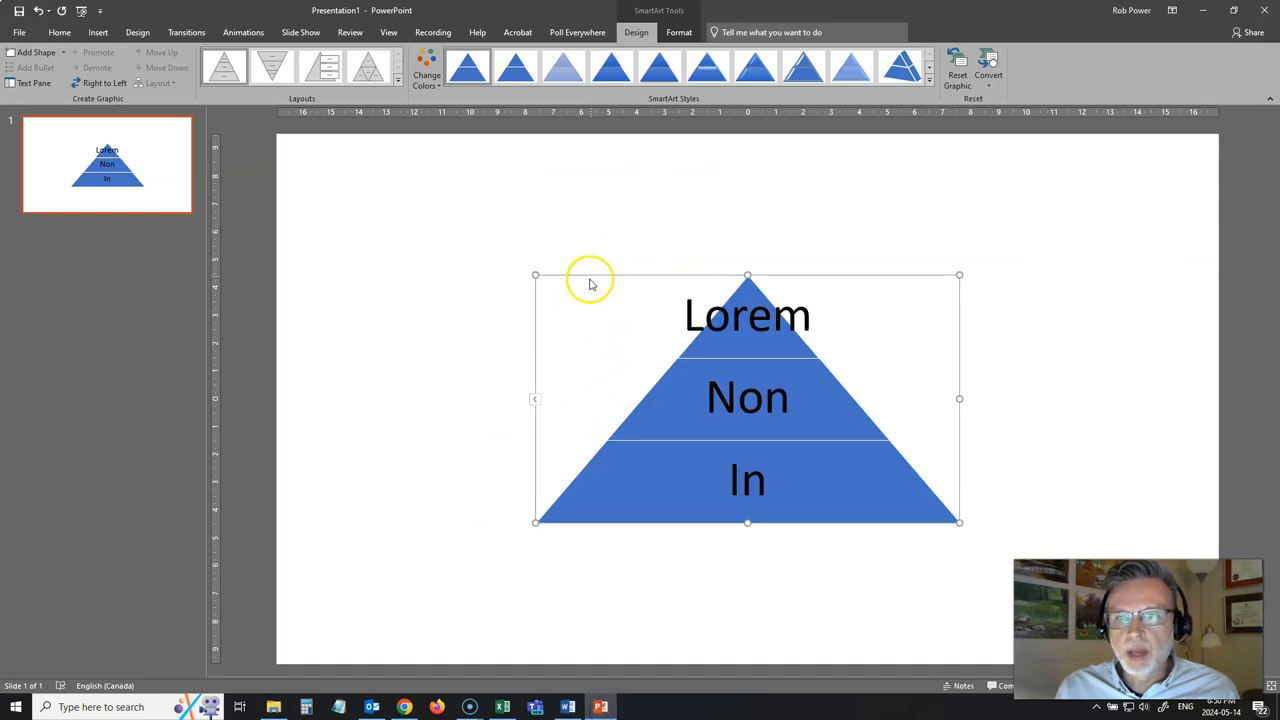
{"action": "mouse_move", "coordinate": [598, 286]}
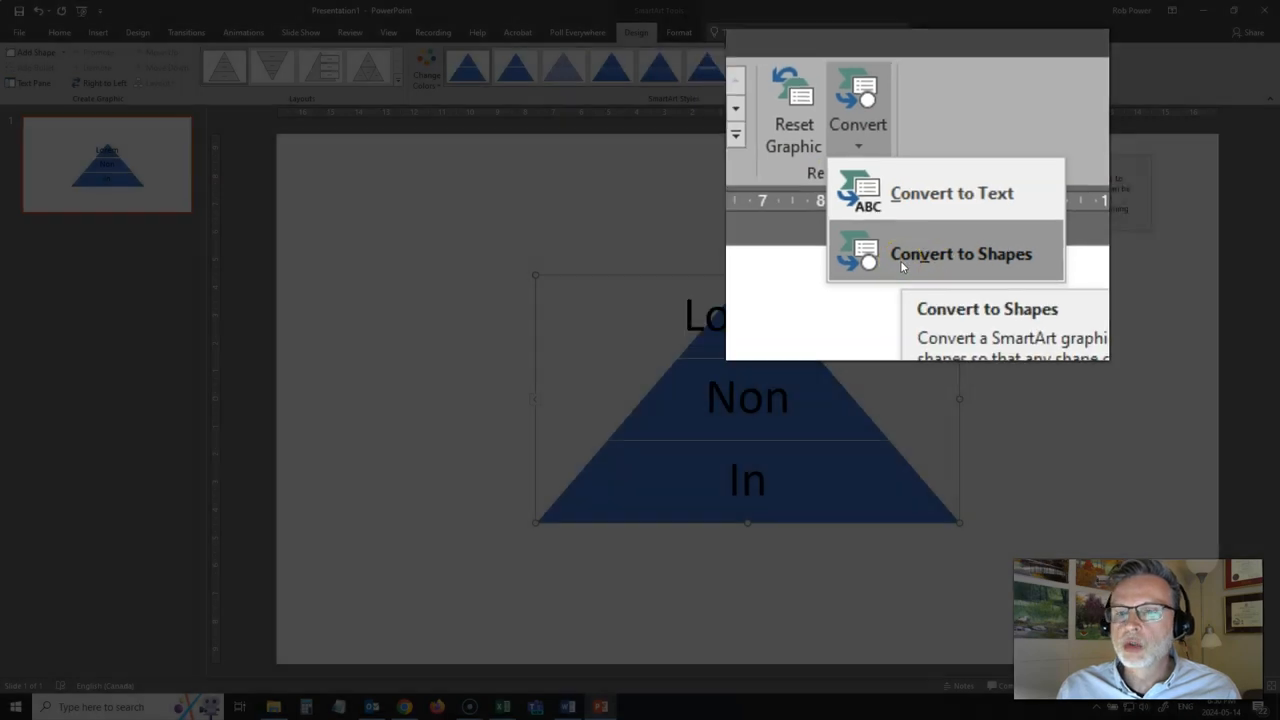
Convert the pasted SmartArt pyramid to shapes and make the Lorem label black
{"action": "left_click", "coordinate": [970, 253]}
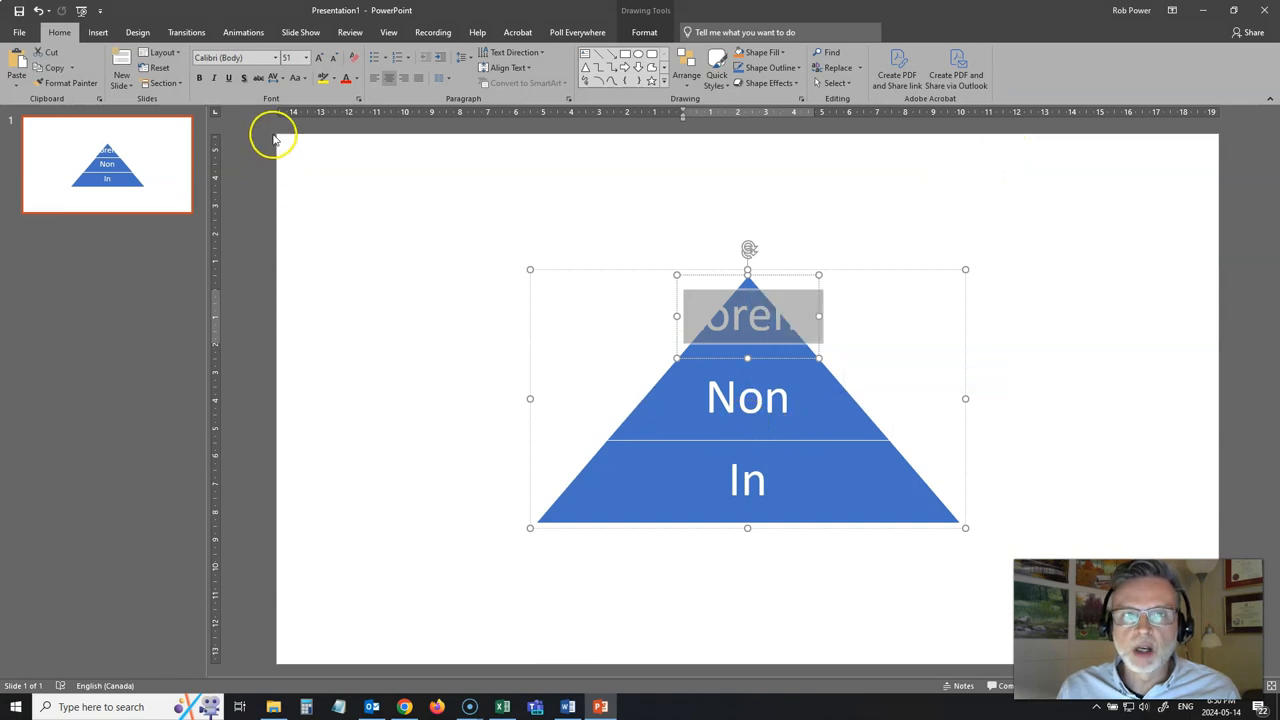
{"action": "left_click", "coordinate": [357, 79]}
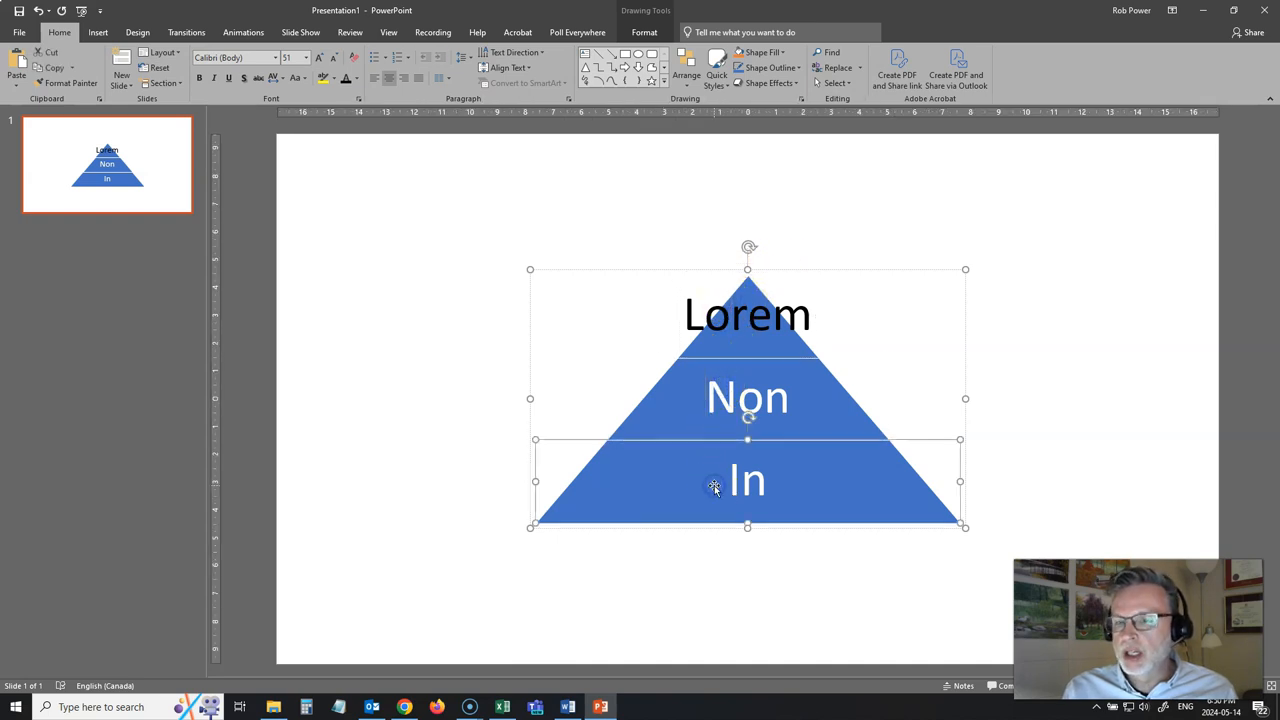
Select the Non label's text and set its font color to black
{"action": "double_click", "coordinate": [747, 397]}
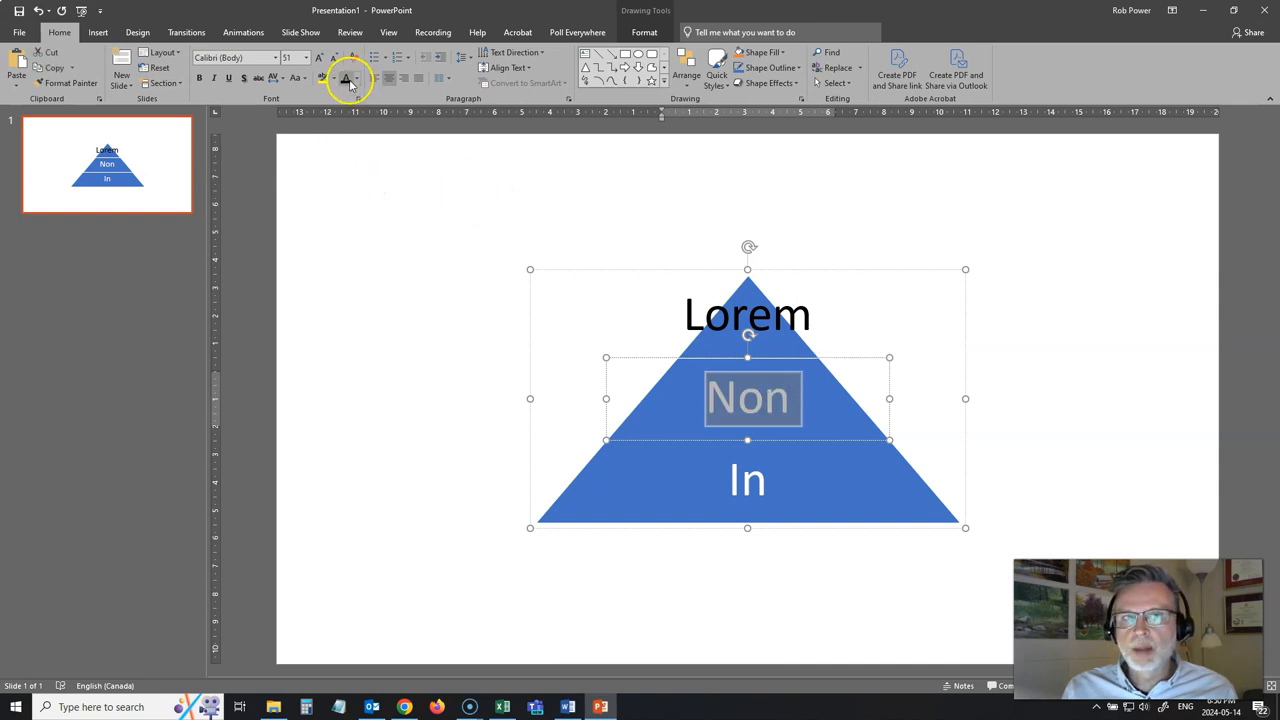
{"action": "left_click", "coordinate": [749, 481]}
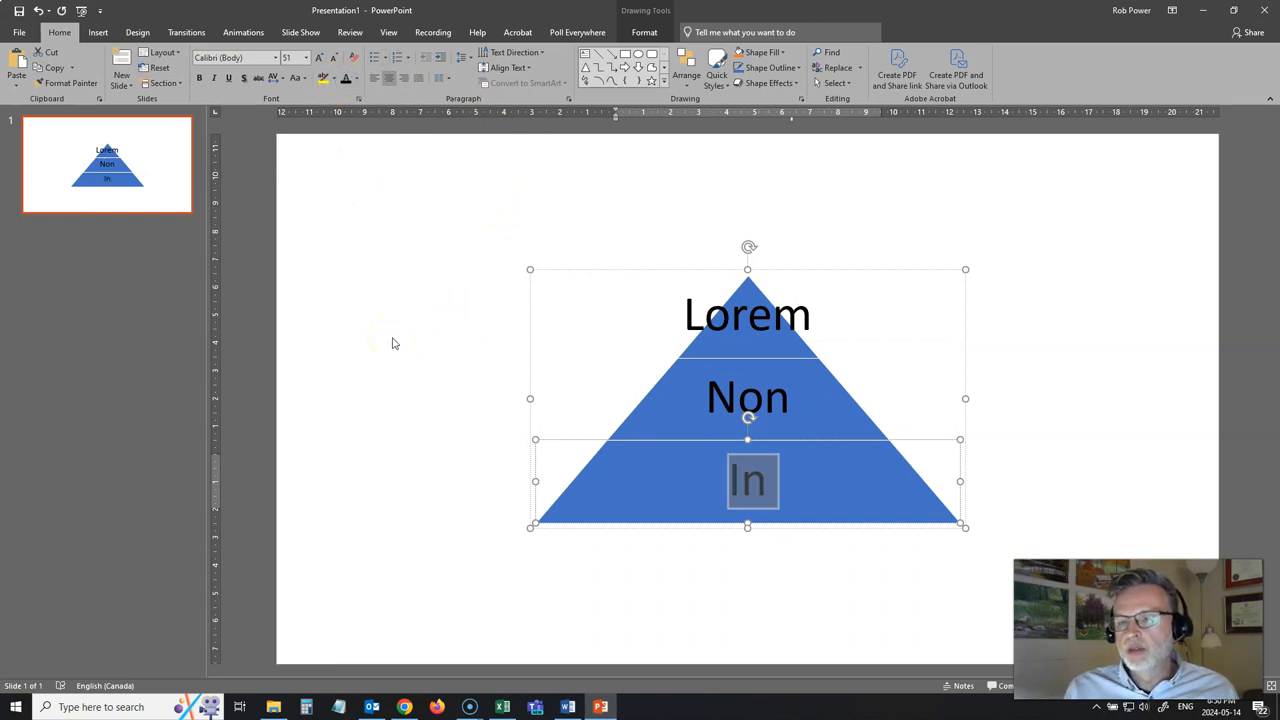
{"action": "mouse_move", "coordinate": [718, 358]}
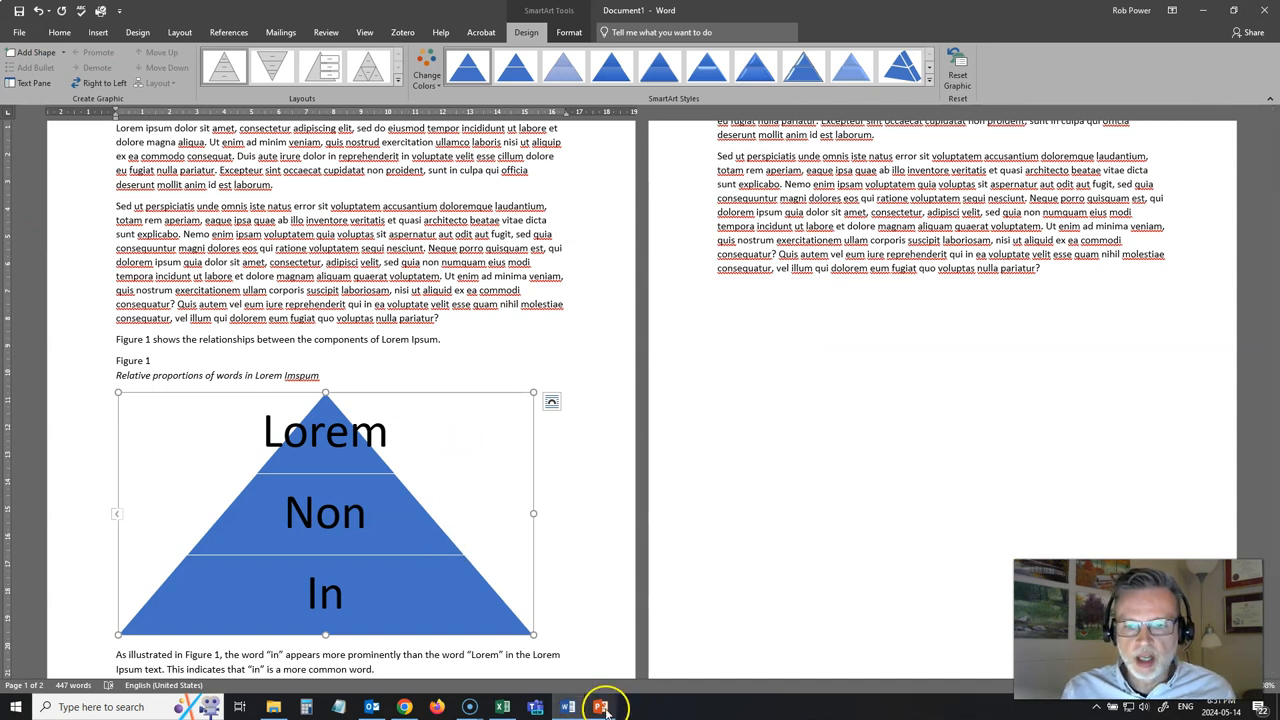
Back in PowerPoint, save the pyramid as a PNG picture named LoremImpsum
{"action": "left_click", "coordinate": [603, 707]}
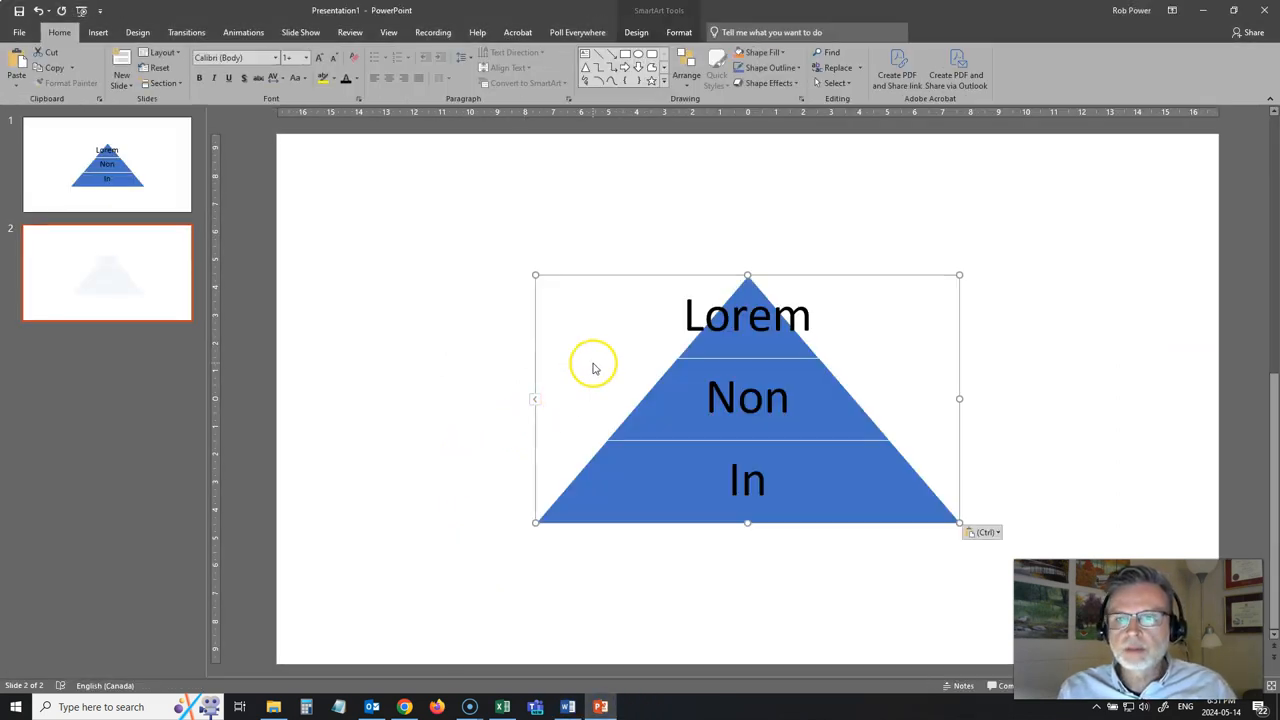
{"action": "right_click", "coordinate": [593, 364]}
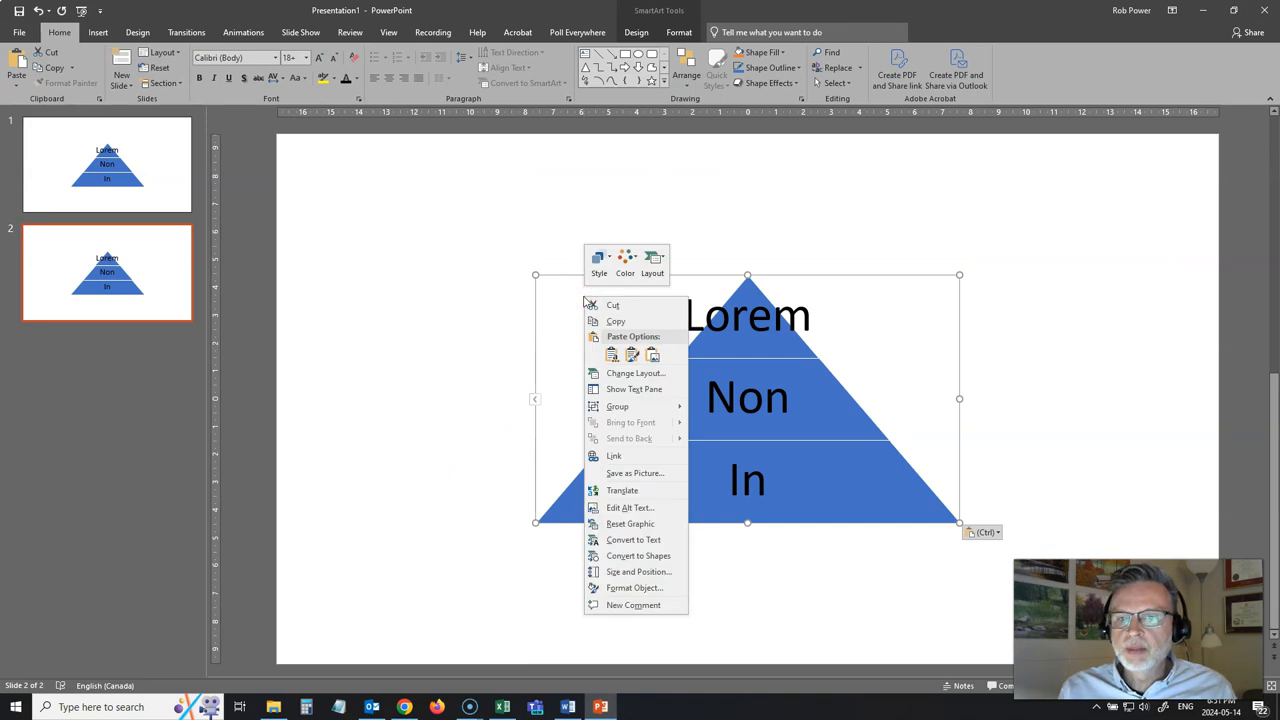
{"action": "mouse_move", "coordinate": [617, 406]}
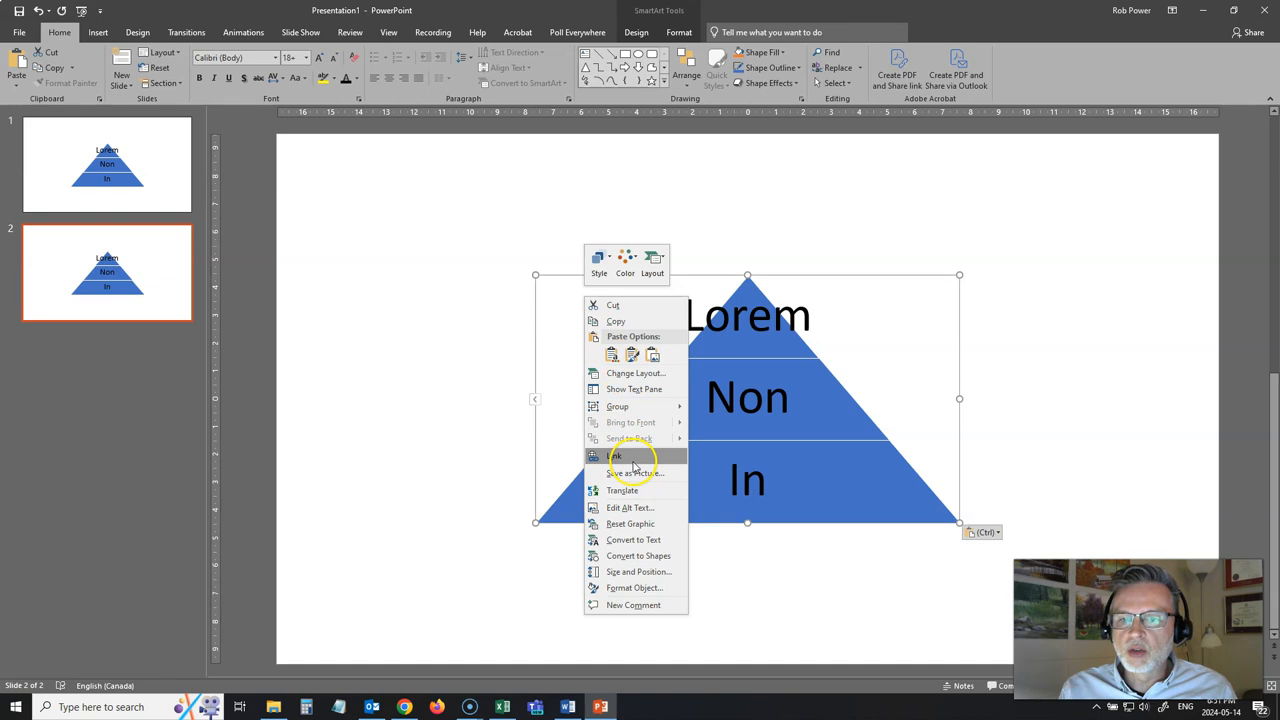
{"action": "left_click", "coordinate": [633, 473]}
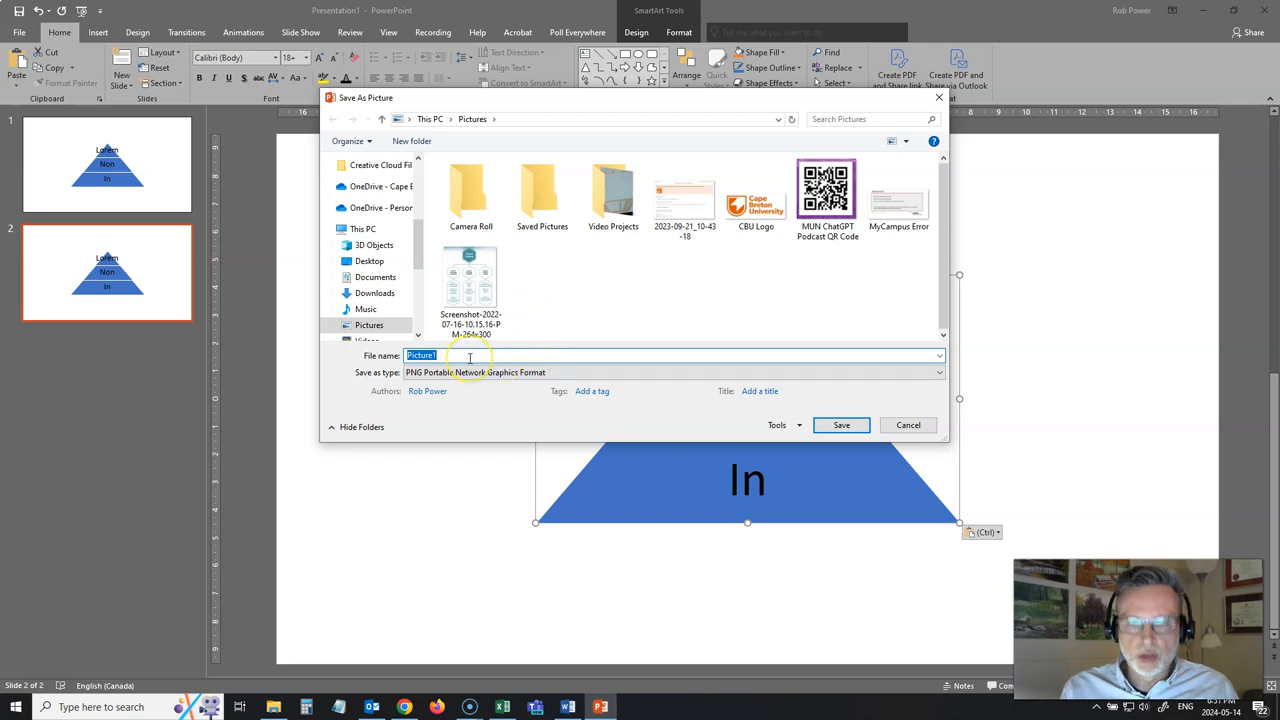
{"action": "type", "text": "LoremImpsum"}
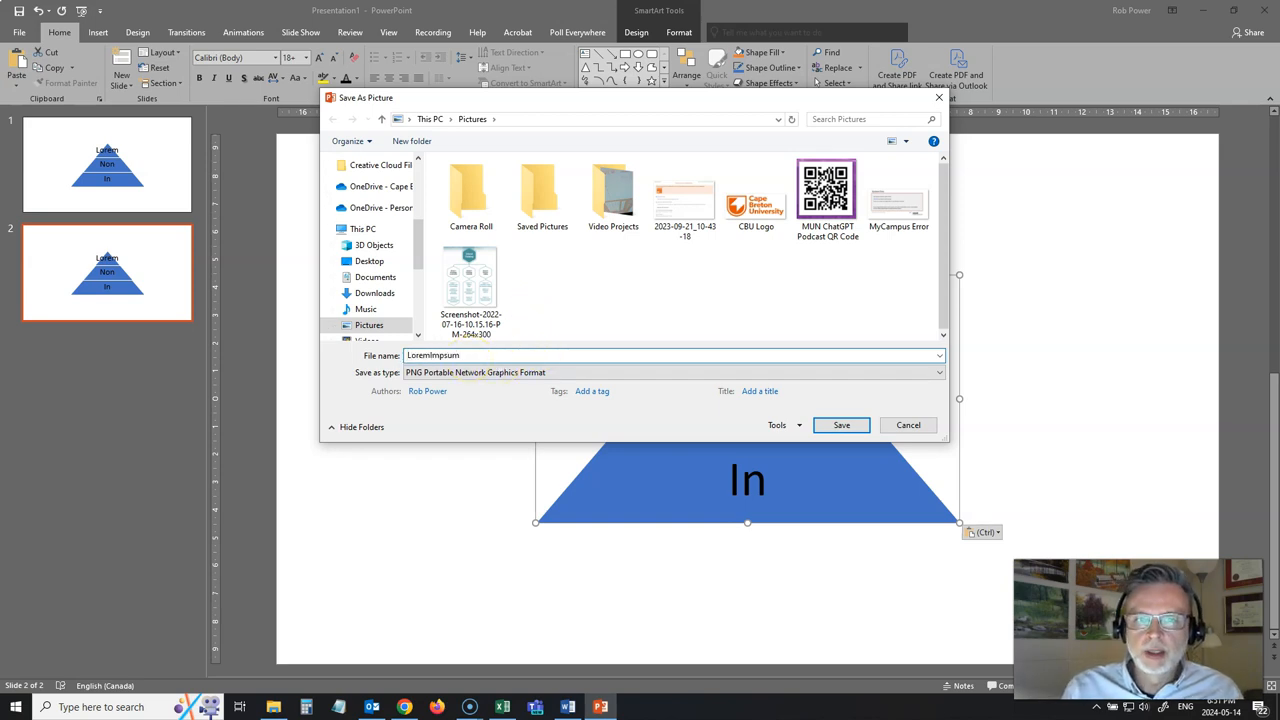
{"action": "mouse_move", "coordinate": [841, 425]}
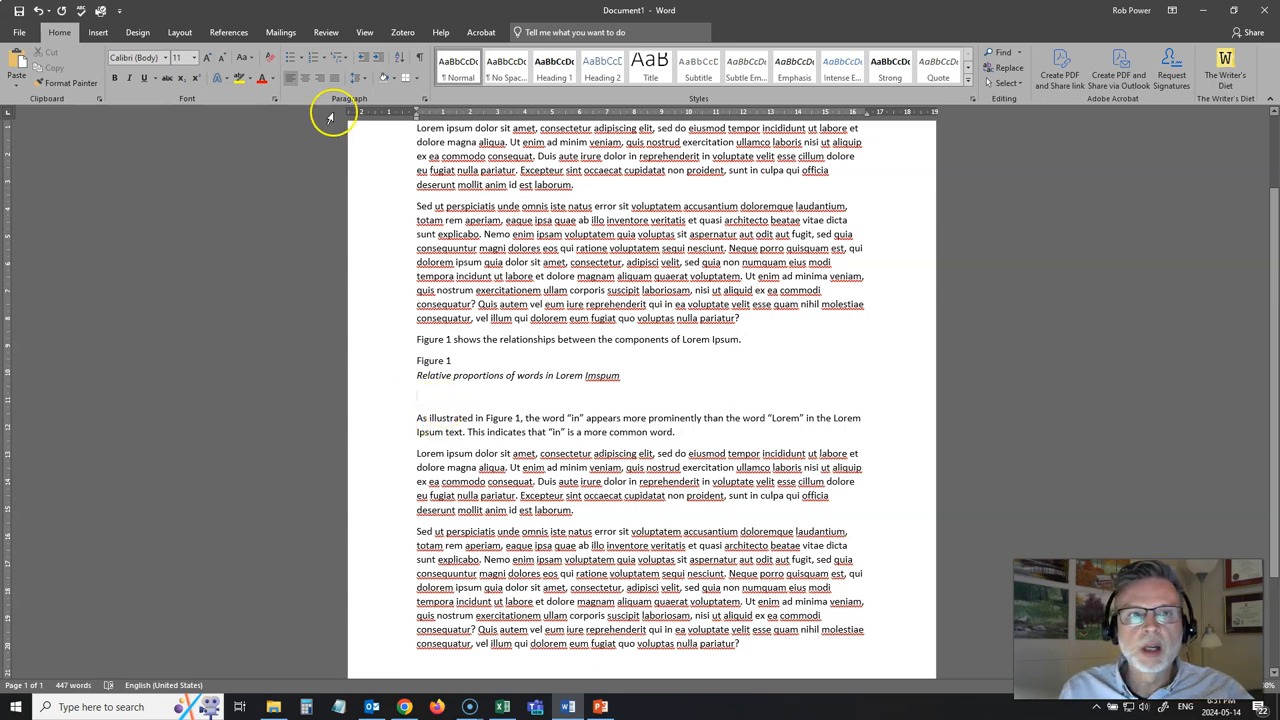
Insert the LoremImpsum picture under the Figure 1 caption and confirm In Line with Text
{"action": "left_click", "coordinate": [96, 31]}
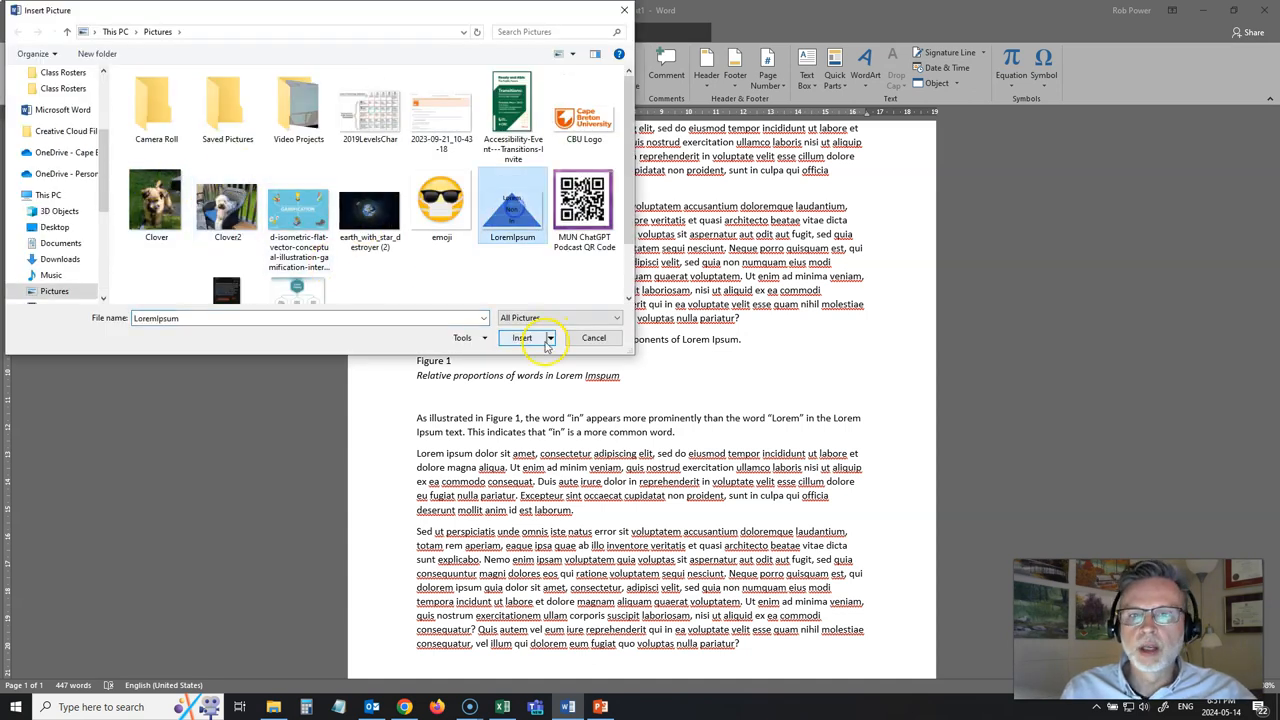
{"action": "left_click", "coordinate": [519, 337]}
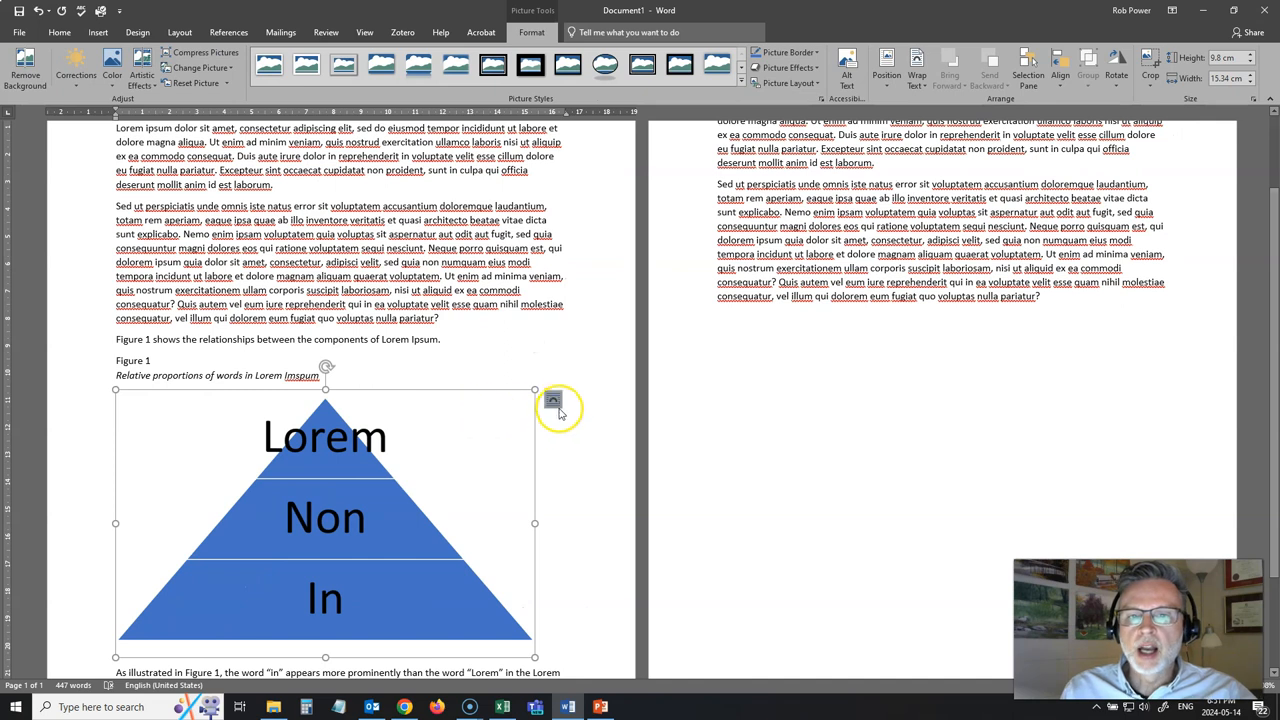
{"action": "left_click", "coordinate": [552, 401]}
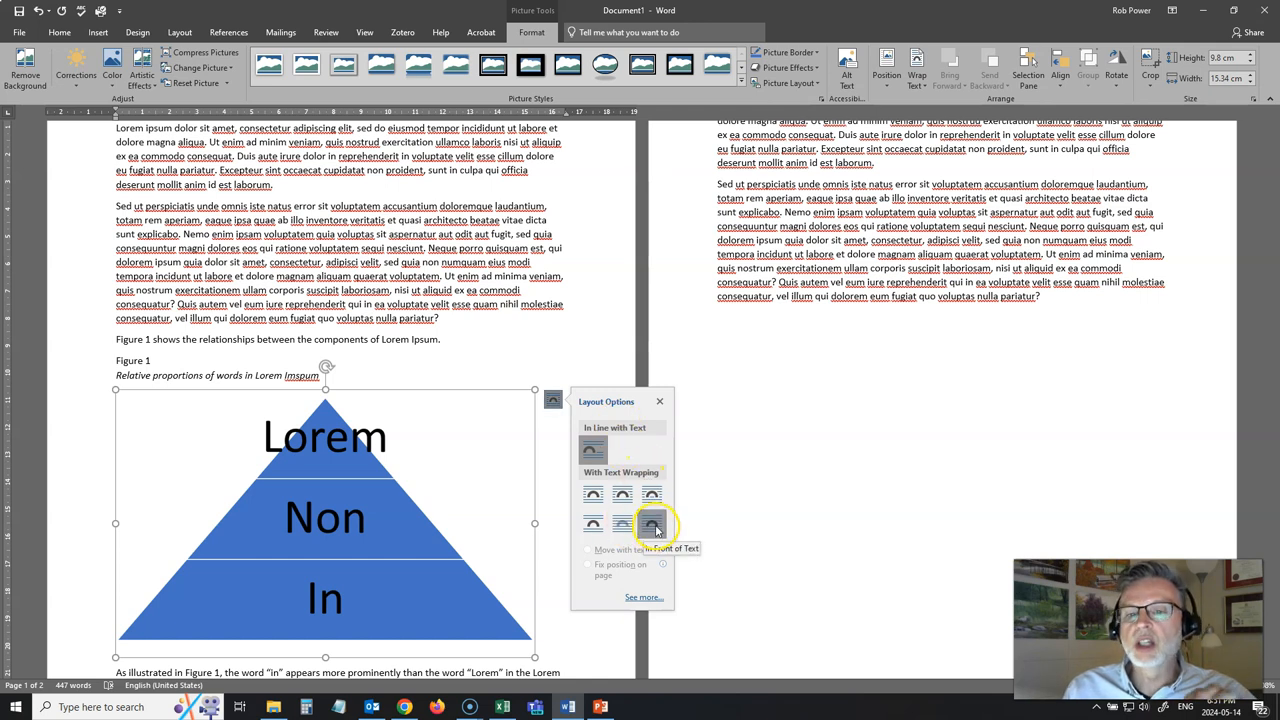
{"action": "left_click", "coordinate": [648, 523]}
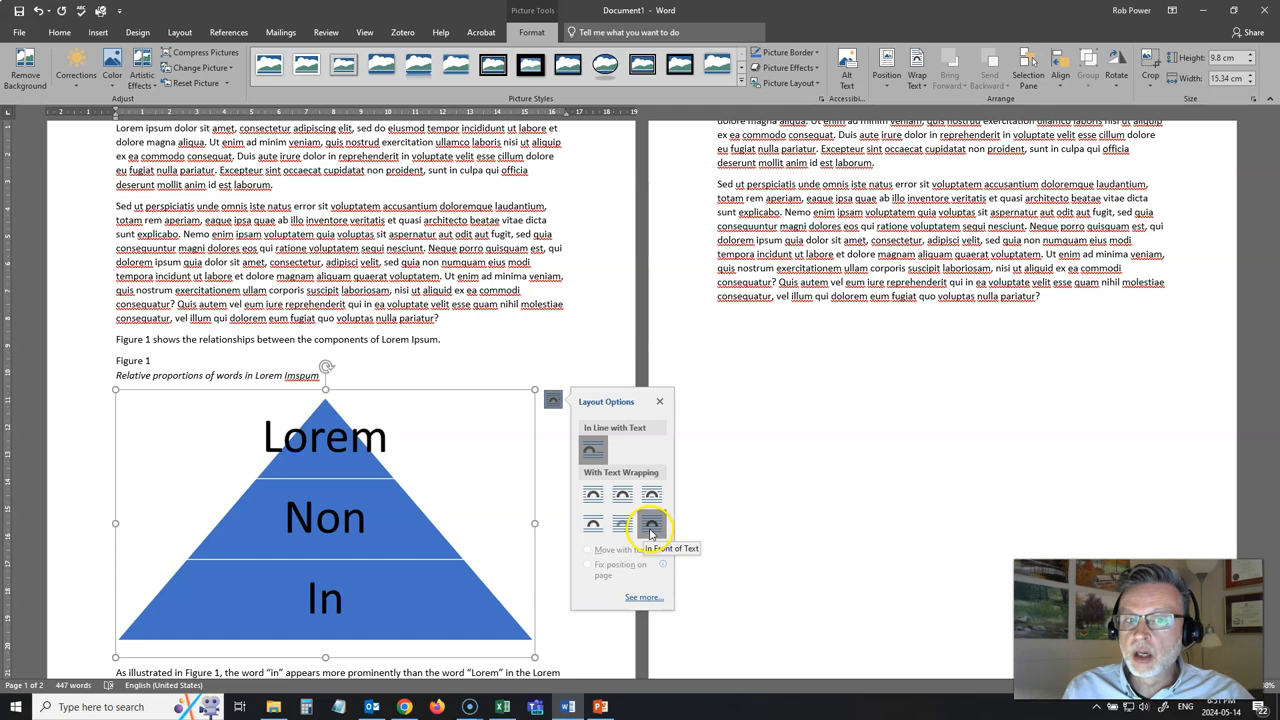
{"action": "mouse_move", "coordinate": [440, 380]}
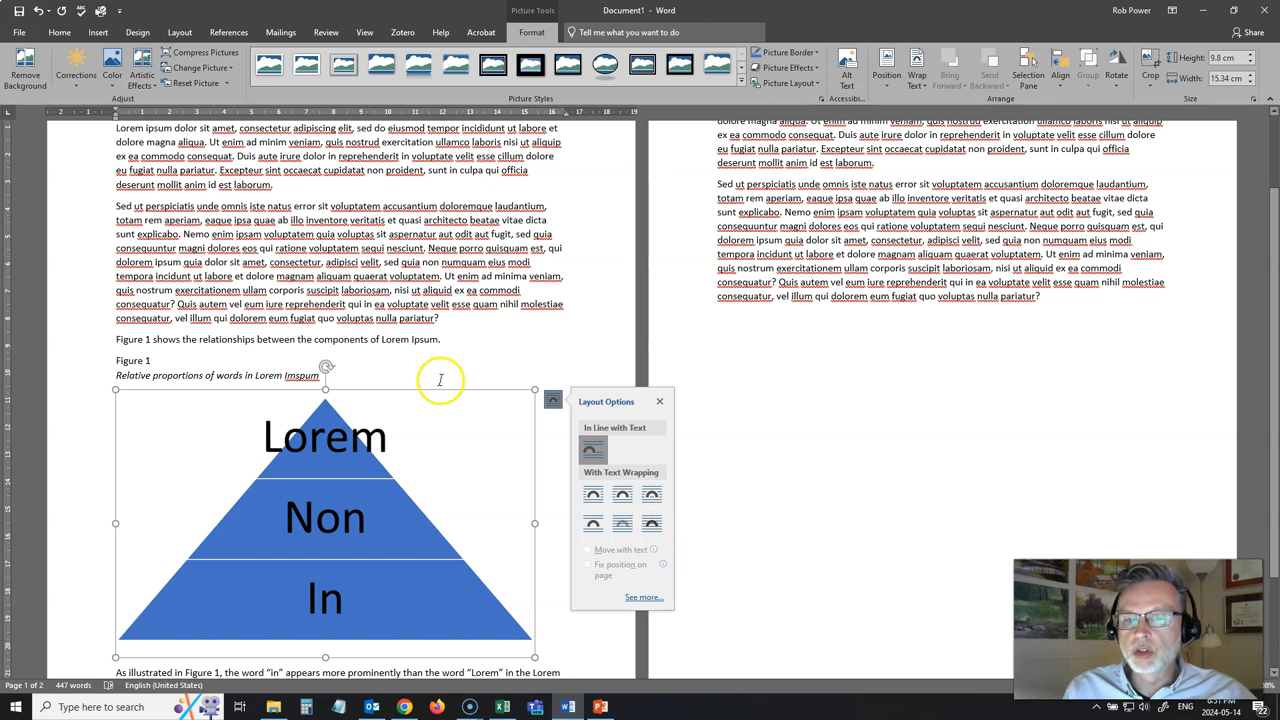
{"action": "mouse_move", "coordinate": [448, 403]}
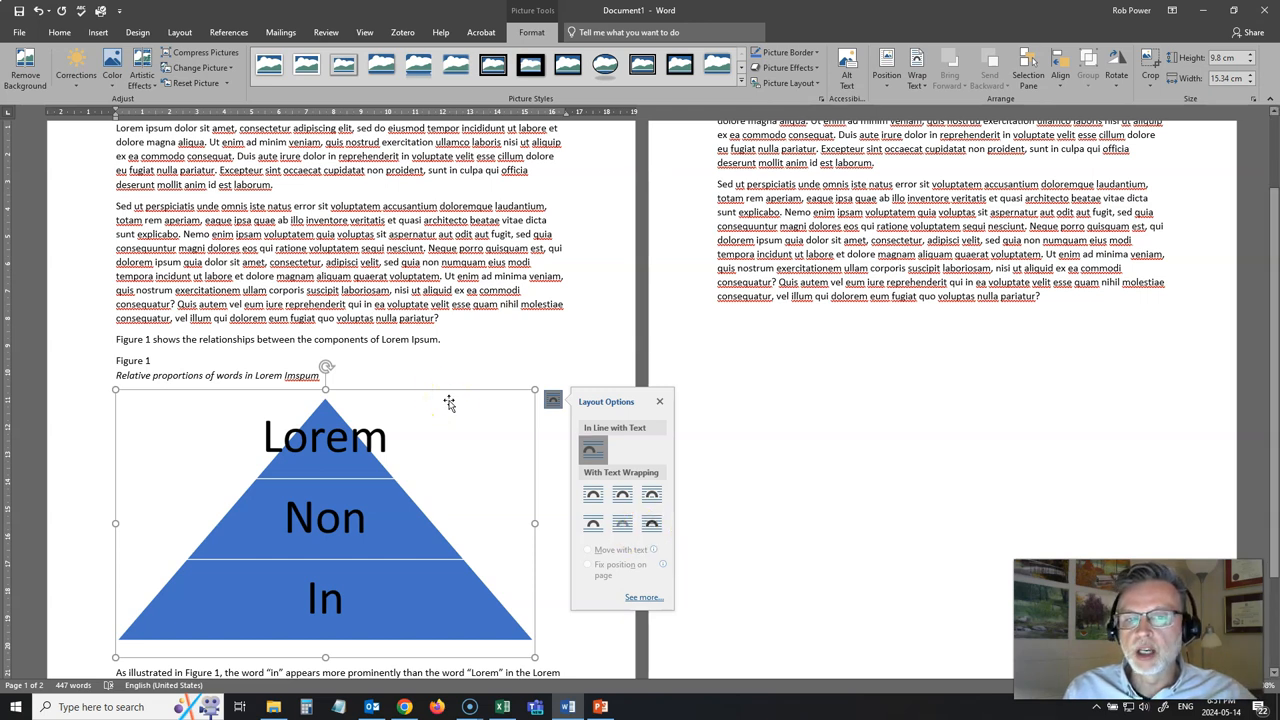
{"action": "mouse_move", "coordinate": [447, 415]}
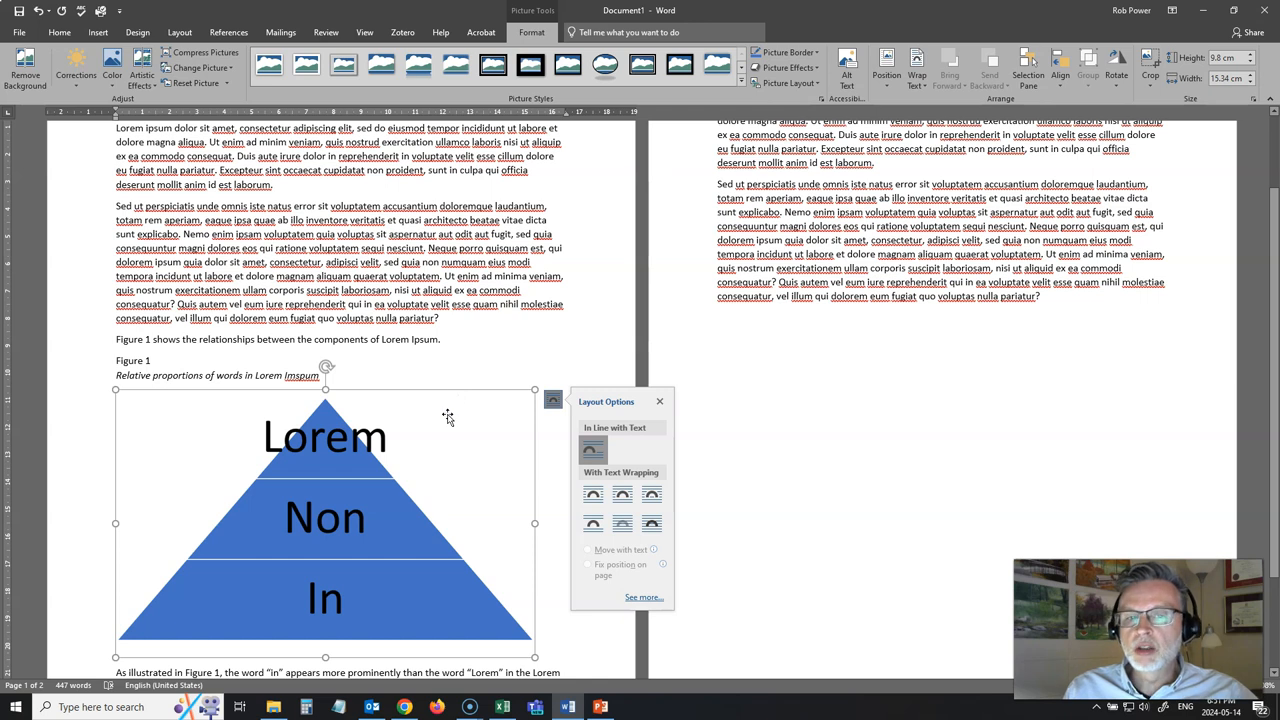
Add alt text describing a pyramid showing the relative proportions of words
{"action": "right_click", "coordinate": [448, 414]}
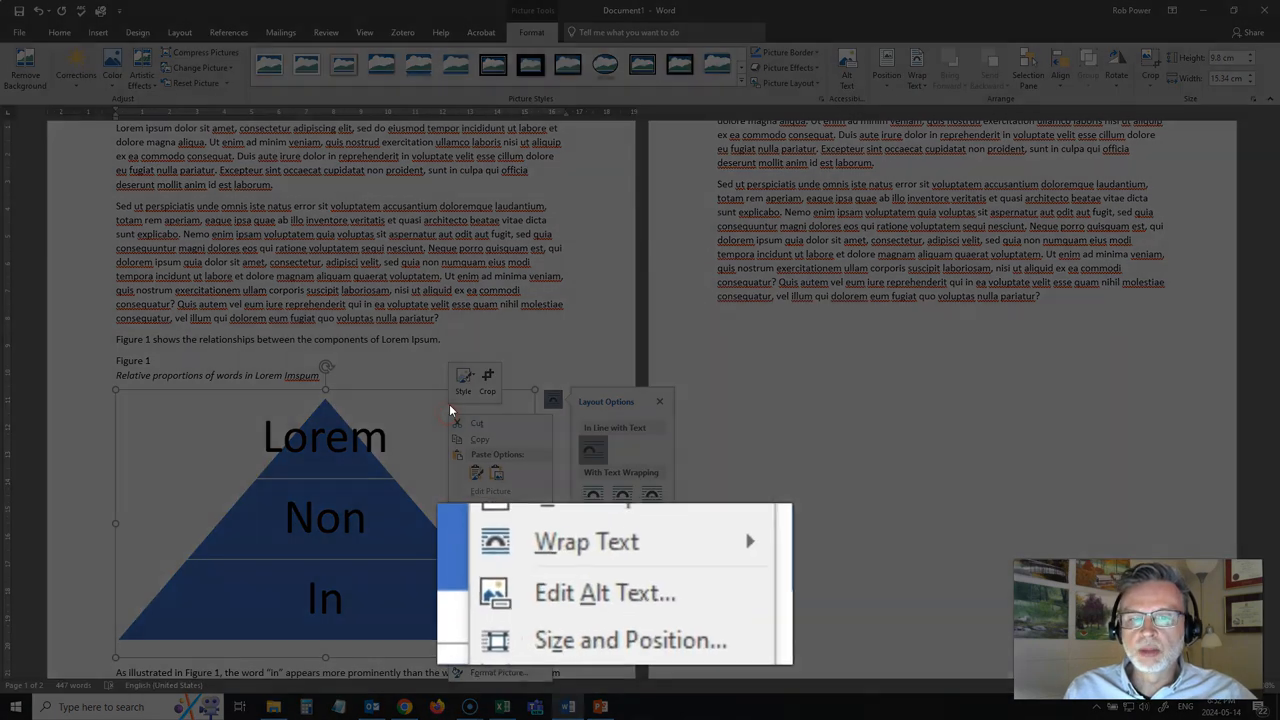
{"action": "mouse_move", "coordinate": [660, 565]}
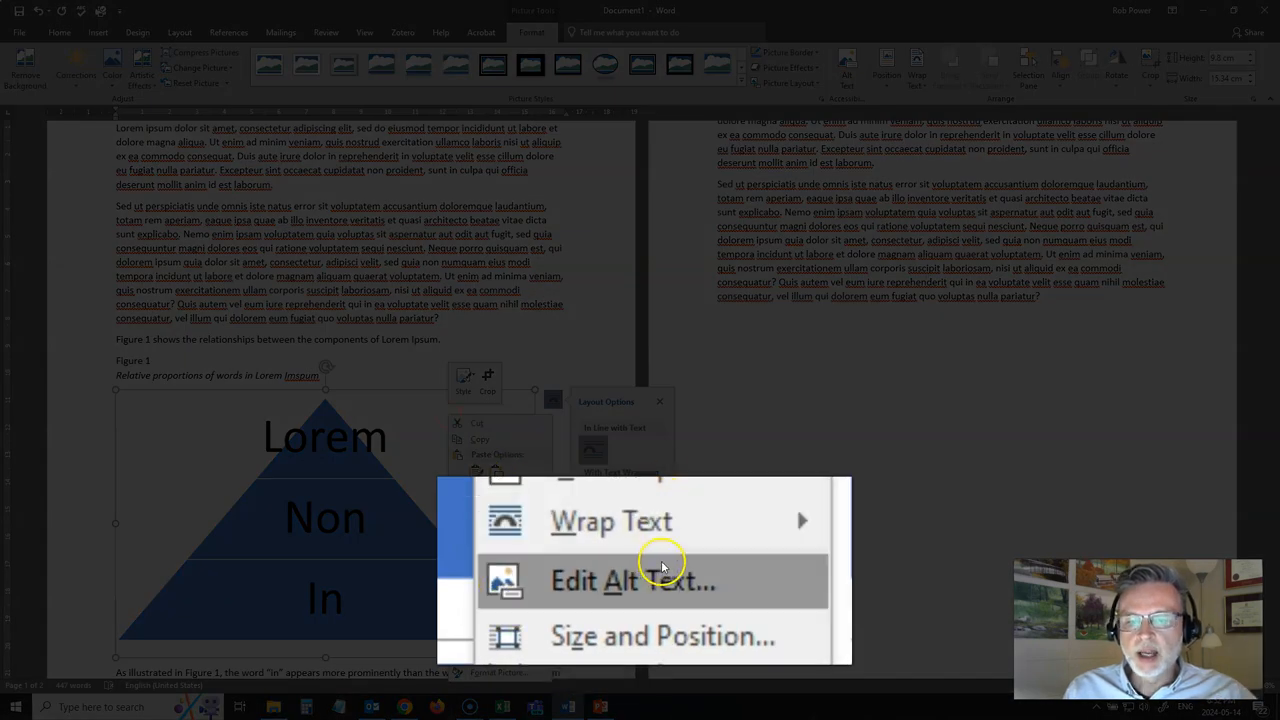
{"action": "left_click", "coordinate": [631, 581]}
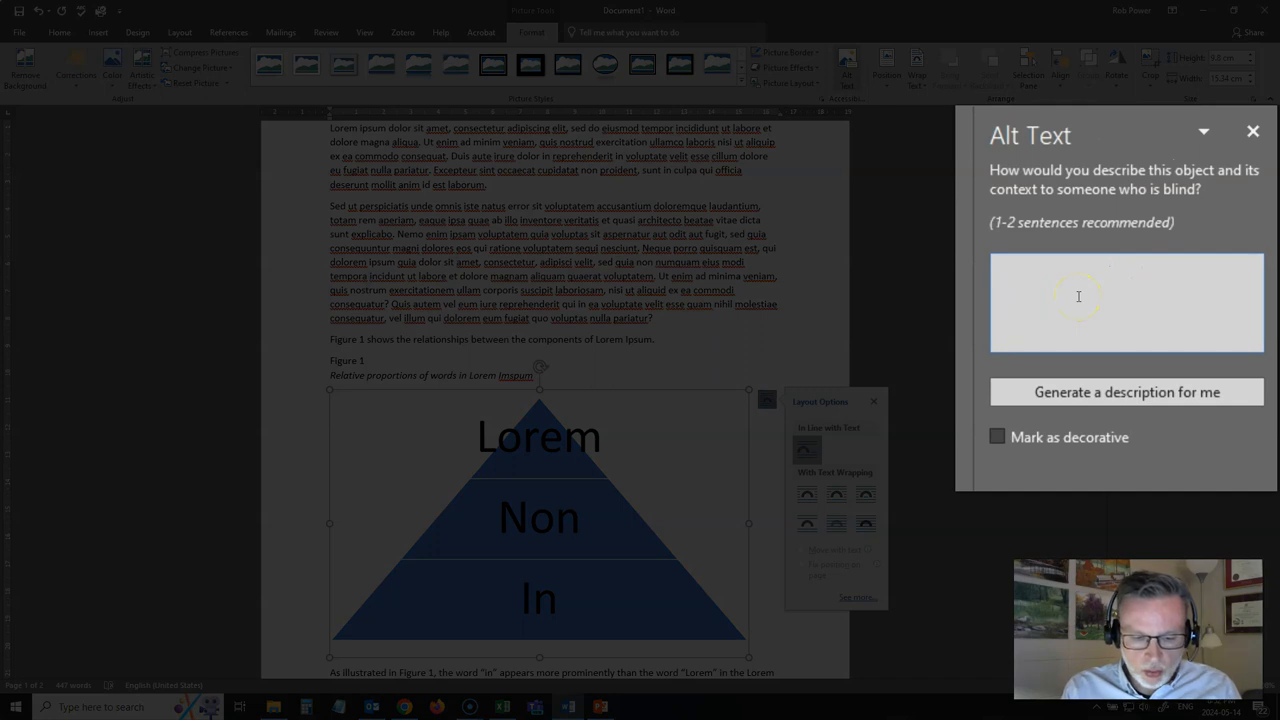
{"action": "type", "text": "A"}
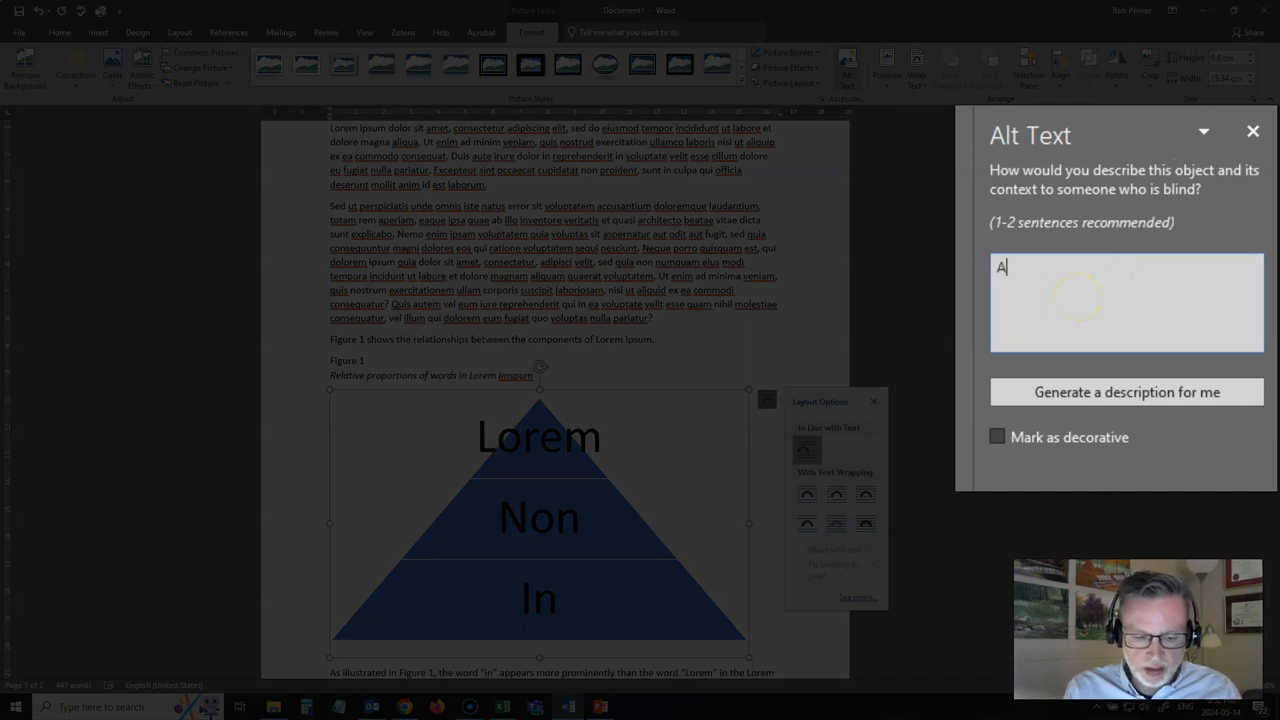
{"action": "type", "text": "pyramid figure illustratin"}
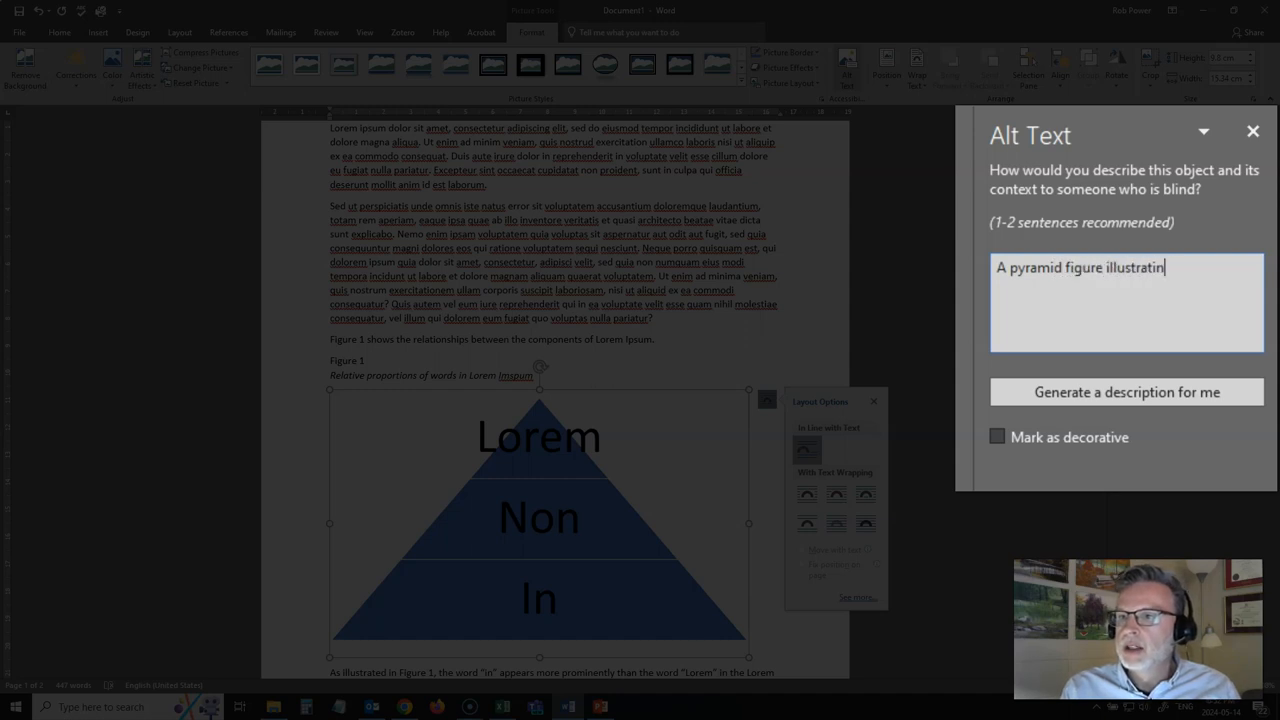
{"action": "type", "text": "g the relative proportions of comm"}
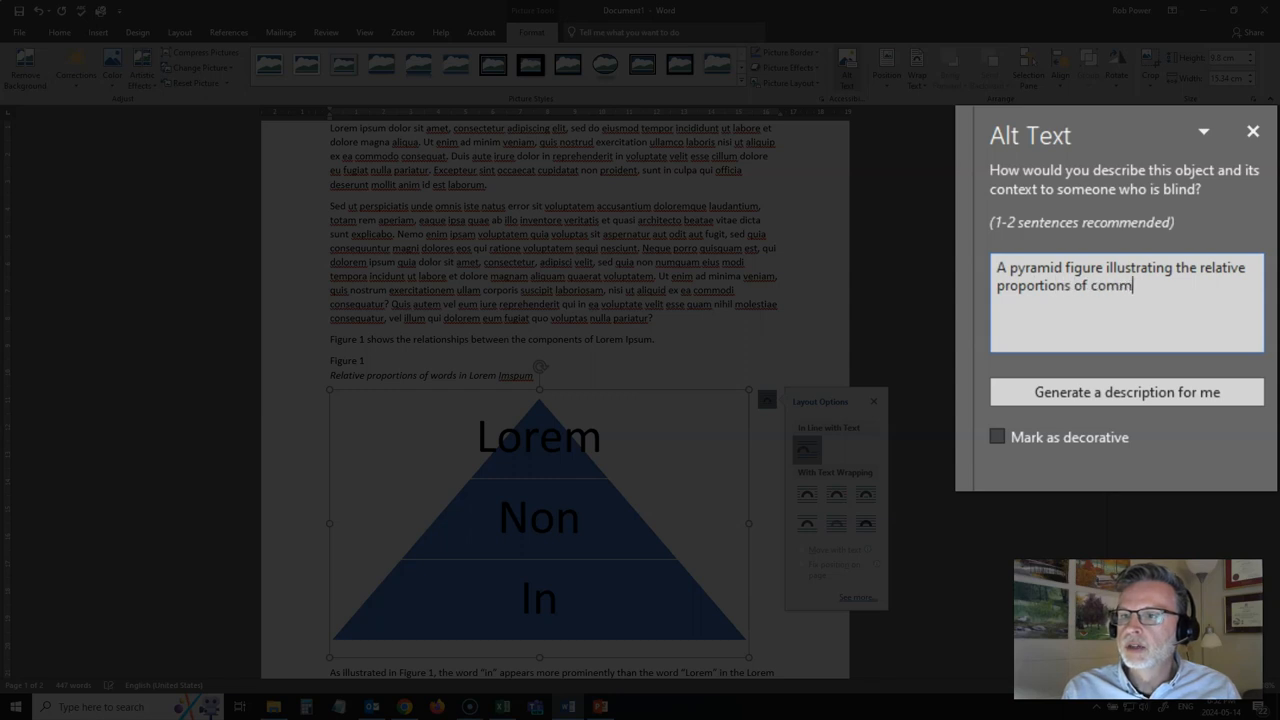
{"action": "type", "text": "on words in"}
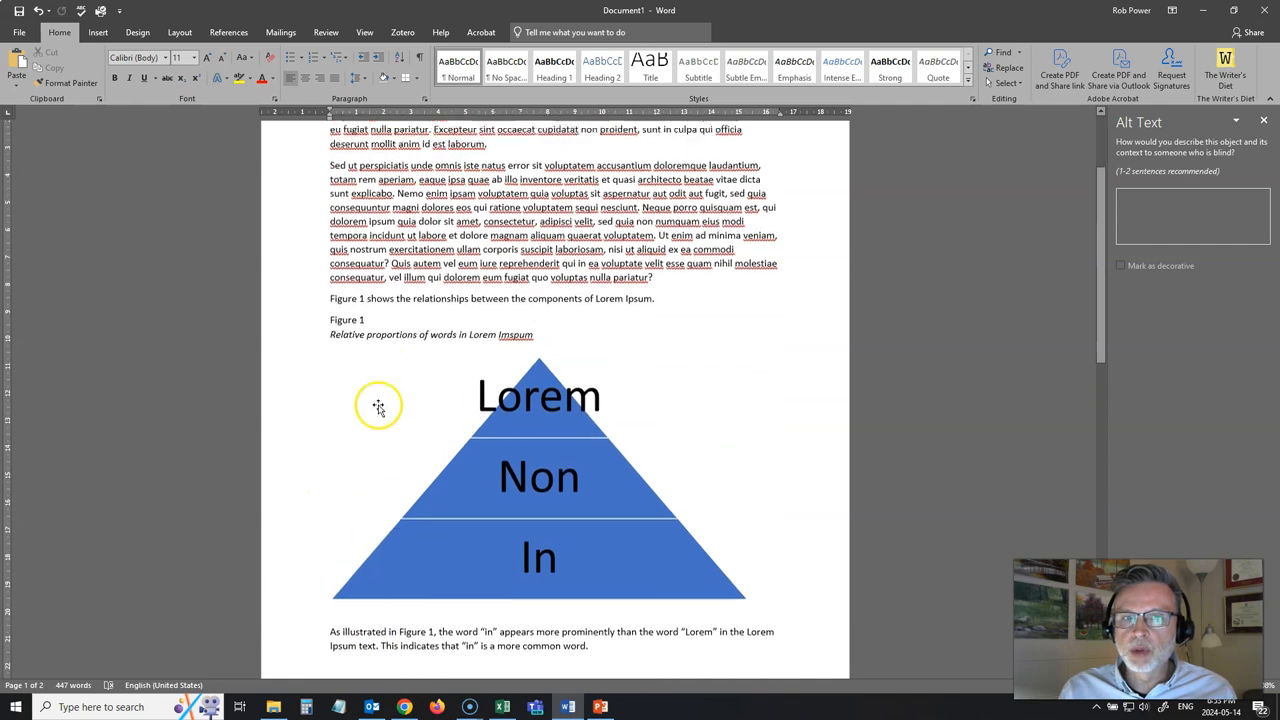
{"action": "scroll", "scroll_direction": "down", "scroll_amount": 3}
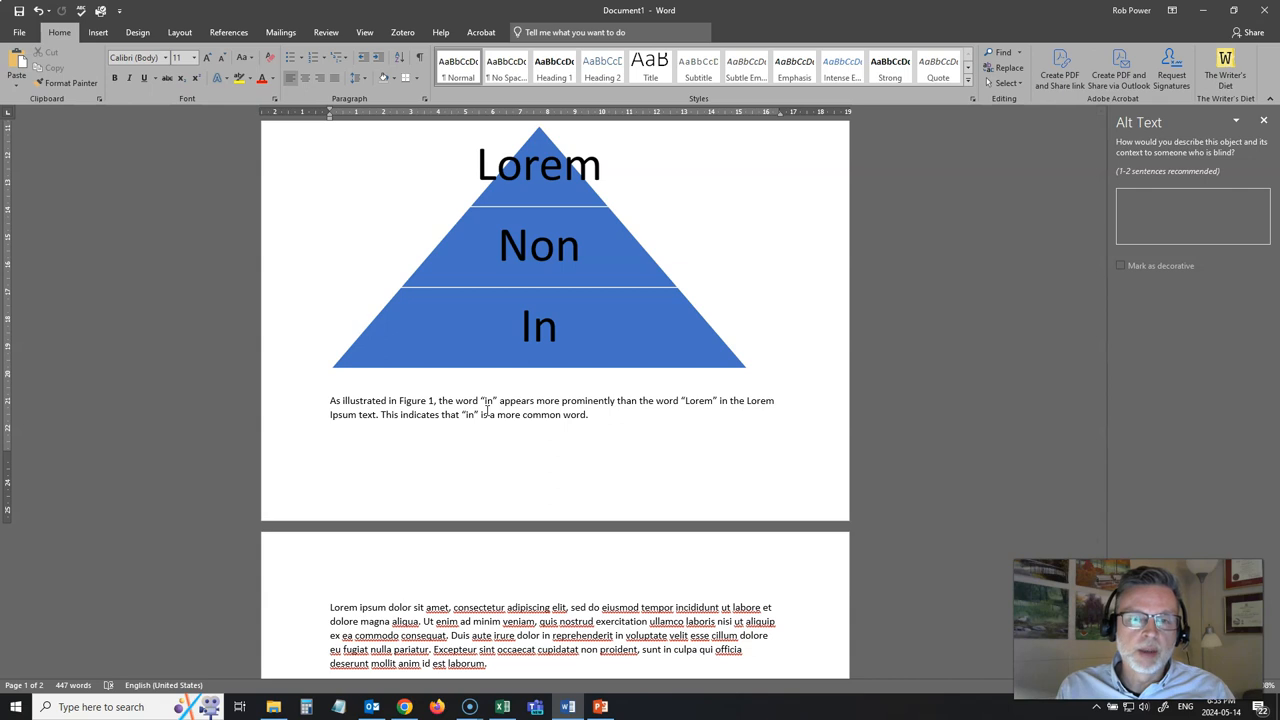
{"action": "mouse_move", "coordinate": [580, 272]}
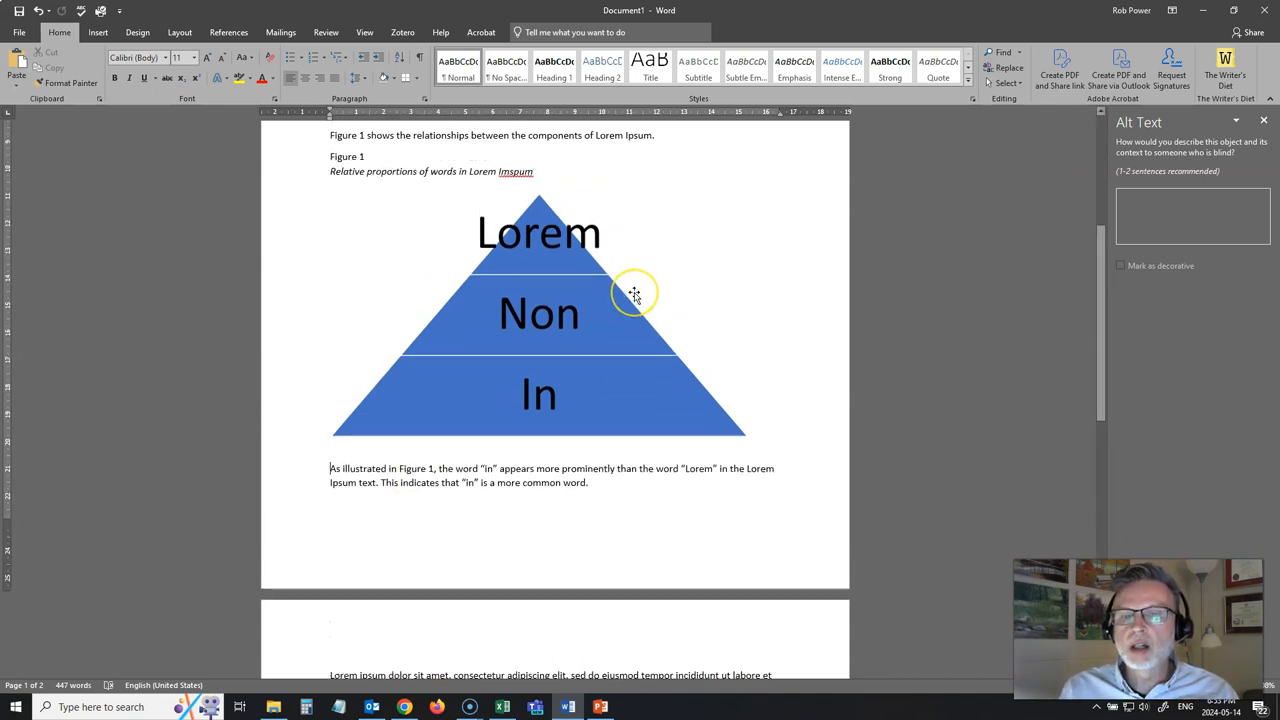
{"action": "mouse_move", "coordinate": [642, 291]}
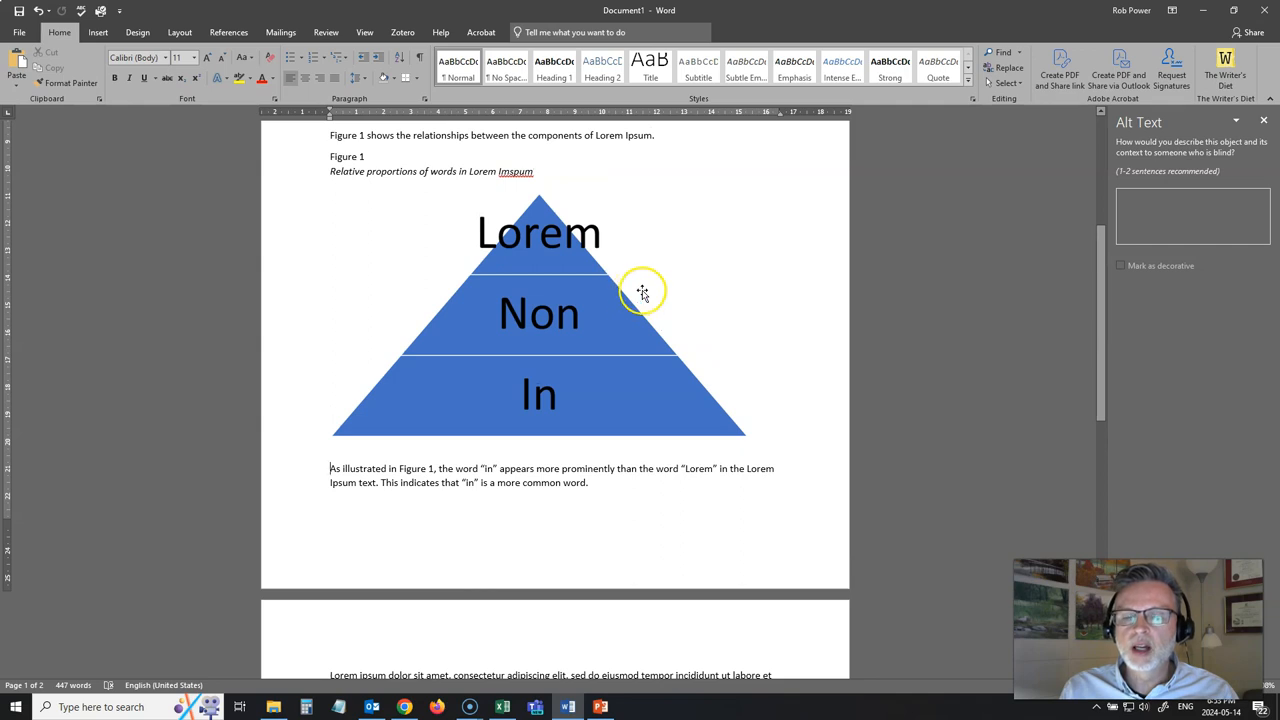